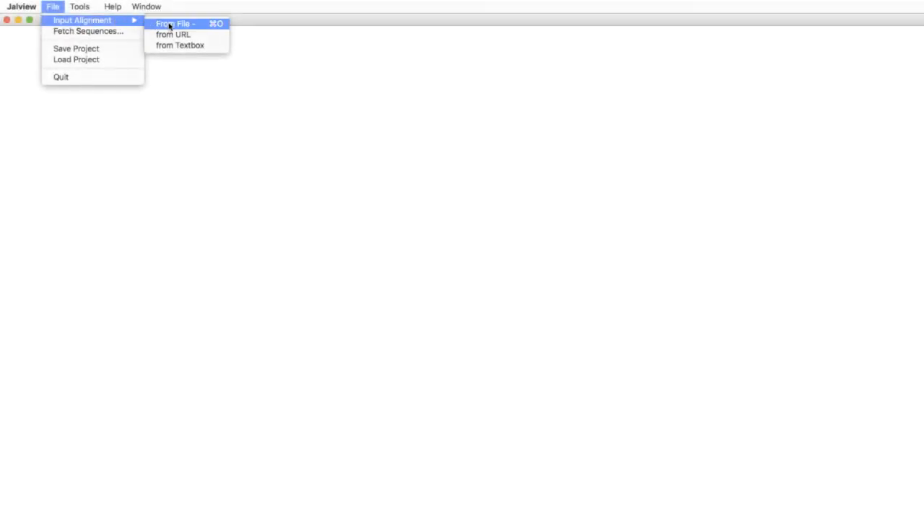
{"action": "left_click", "coordinate": [171, 34]}
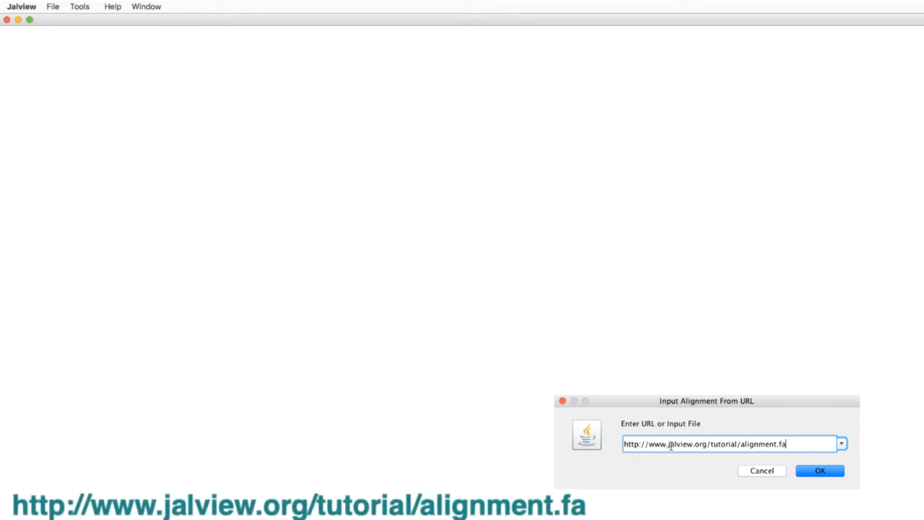
{"action": "left_click", "coordinate": [822, 471]}
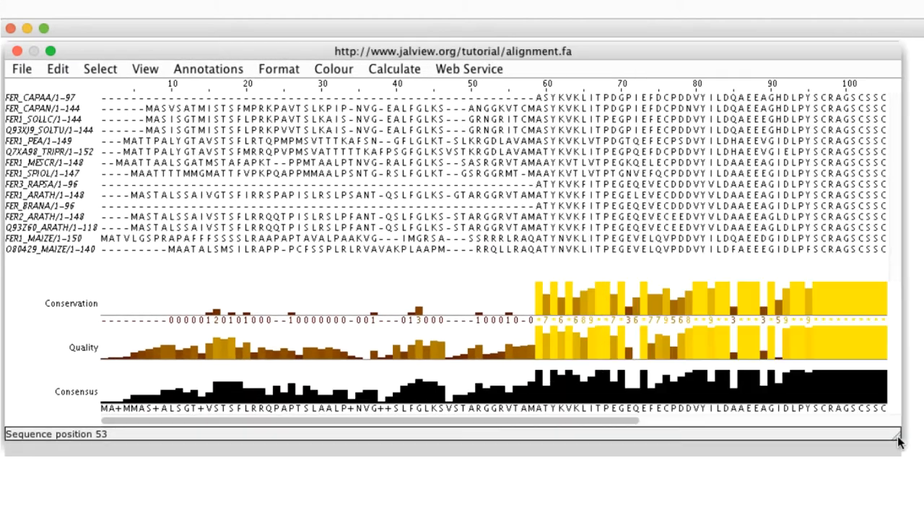
Calculate a Neighbour Joining tree from BLOSUM62 scores for the ferredoxin alignment.
{"action": "left_click", "coordinate": [394, 69]}
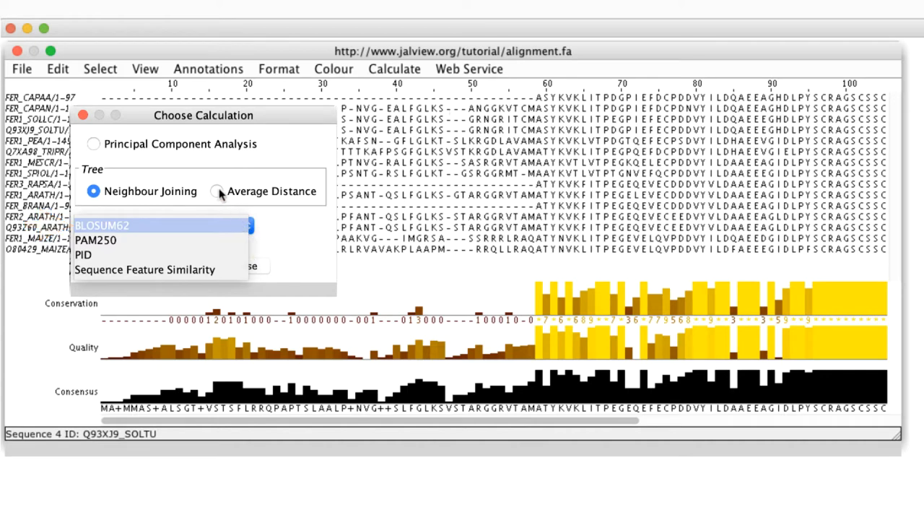
{"action": "left_click", "coordinate": [216, 191]}
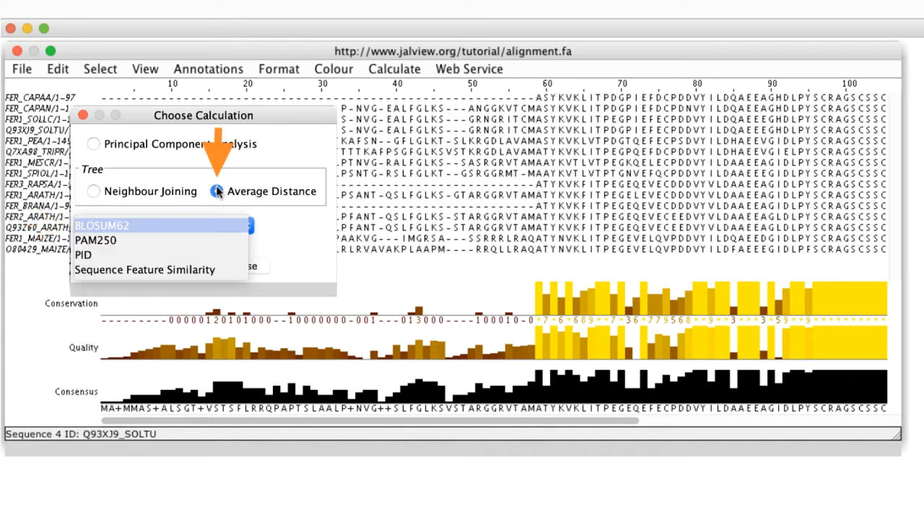
{"action": "left_click", "coordinate": [93, 192]}
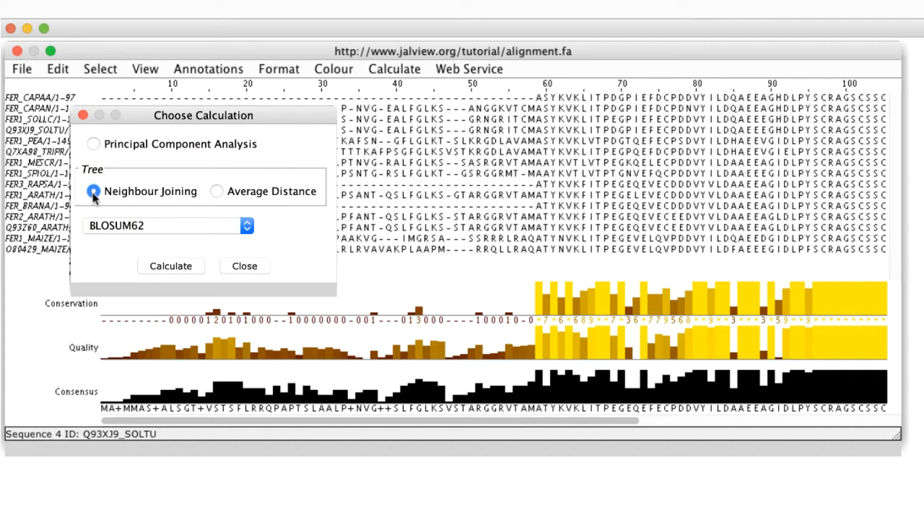
{"action": "left_click", "coordinate": [170, 266]}
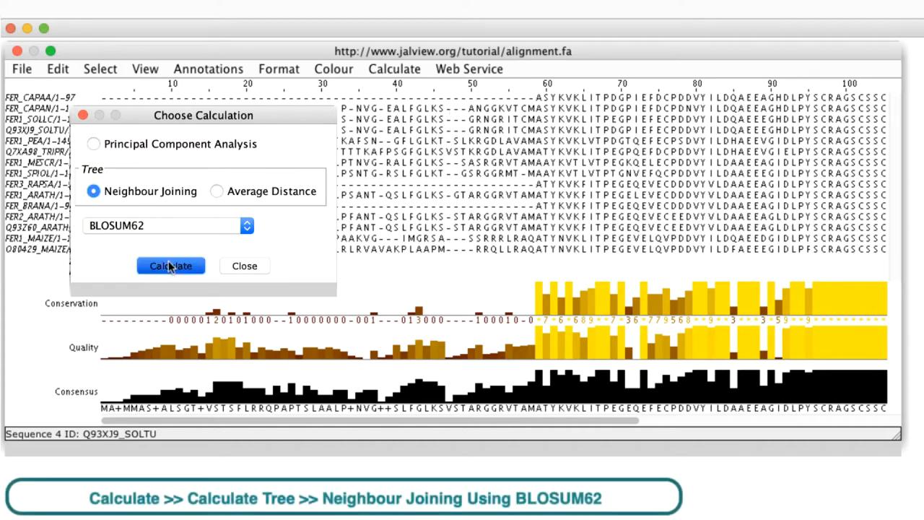
{"action": "left_click", "coordinate": [171, 266]}
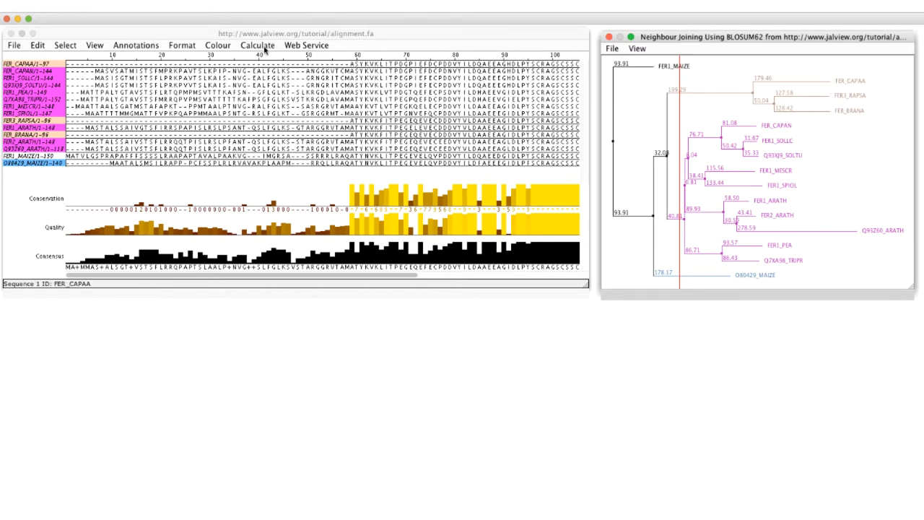
Sort the sequences by the BLOSUM62 Neighbour Joining tree's leaf order.
{"action": "left_click", "coordinate": [264, 44]}
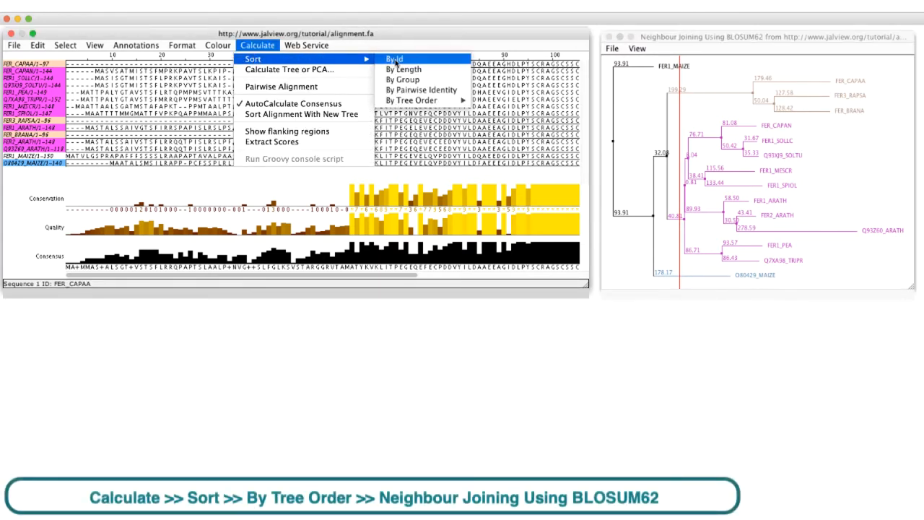
{"action": "mouse_move", "coordinate": [412, 99]}
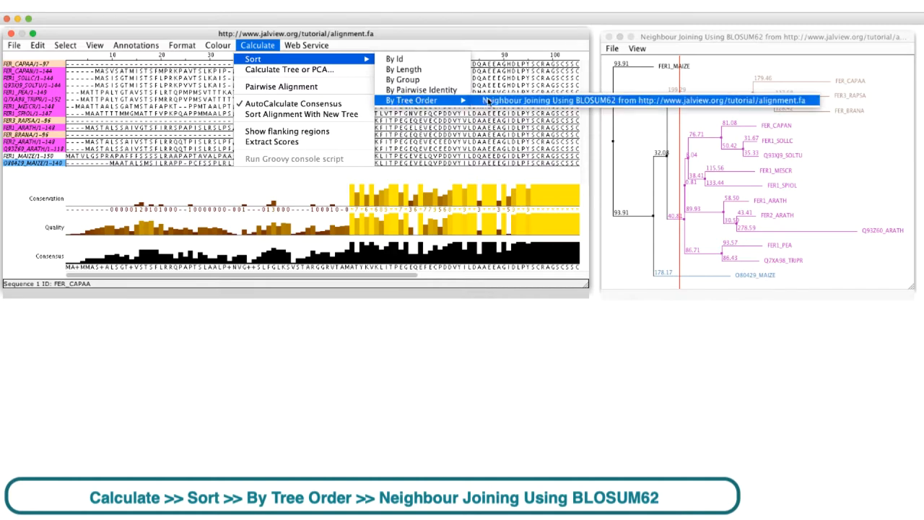
{"action": "left_click", "coordinate": [650, 100]}
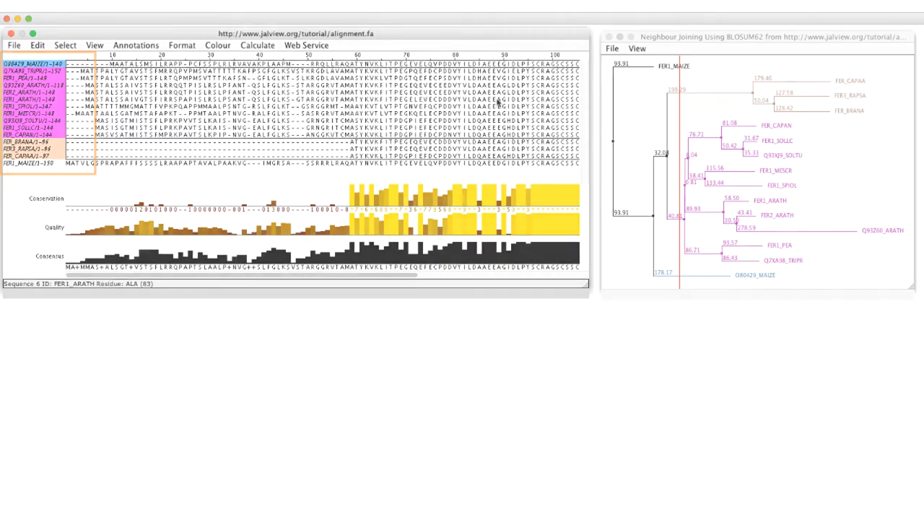
{"action": "left_click", "coordinate": [296, 48]}
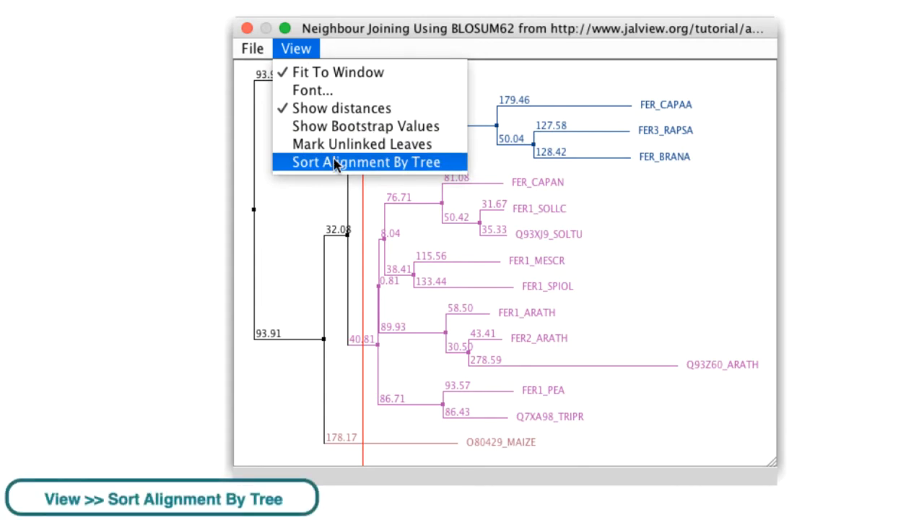
{"action": "left_click", "coordinate": [368, 162]}
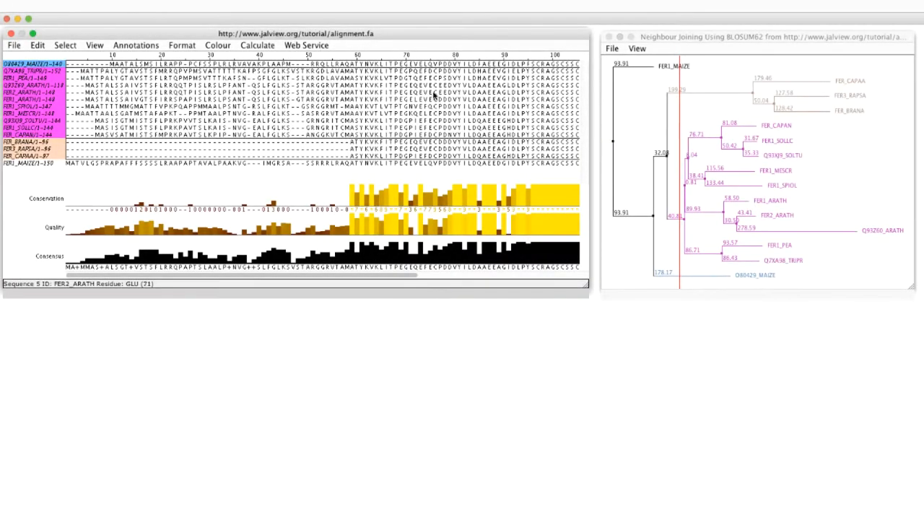
Calculate a Neighbour Joining tree using percent identity (PID).
{"action": "left_click", "coordinate": [257, 46]}
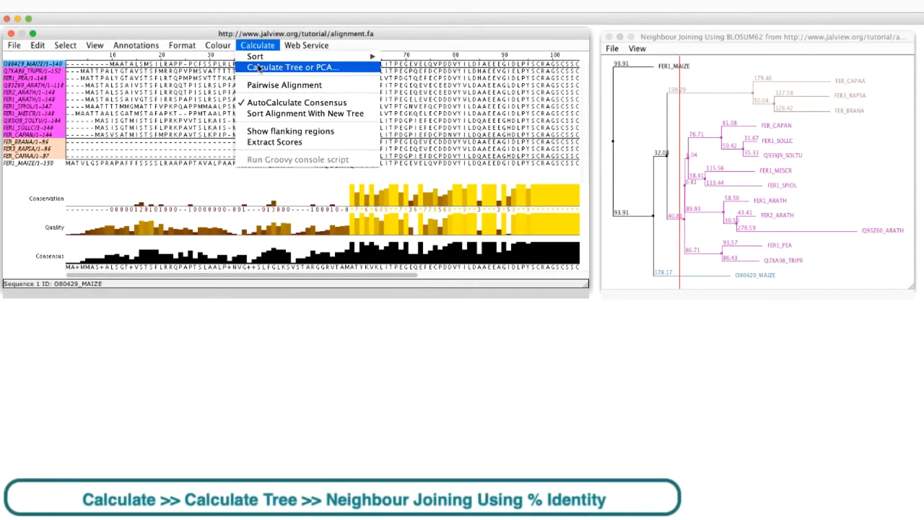
{"action": "left_click", "coordinate": [294, 68]}
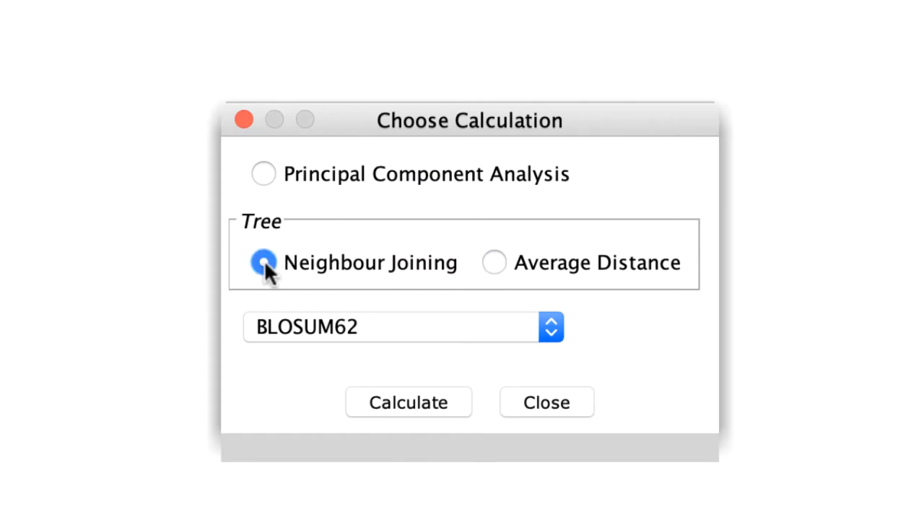
{"action": "left_click", "coordinate": [408, 402]}
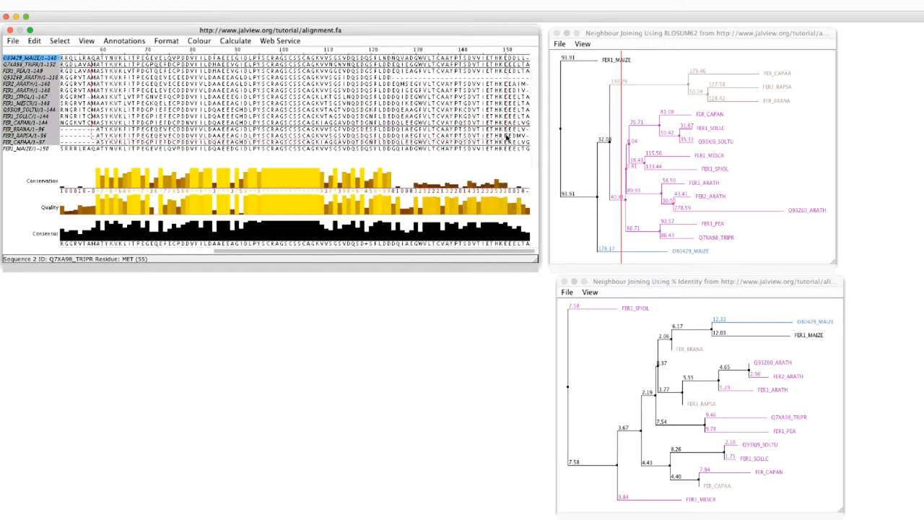
{"action": "left_click", "coordinate": [236, 40]}
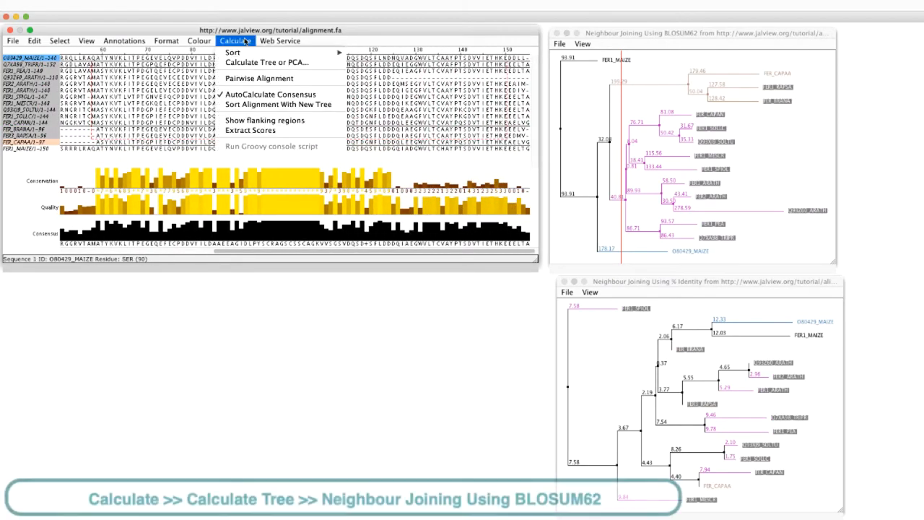
Build a BLOSUM62 Neighbour Joining tree on the region and sort sequences by it.
{"action": "left_click", "coordinate": [274, 63]}
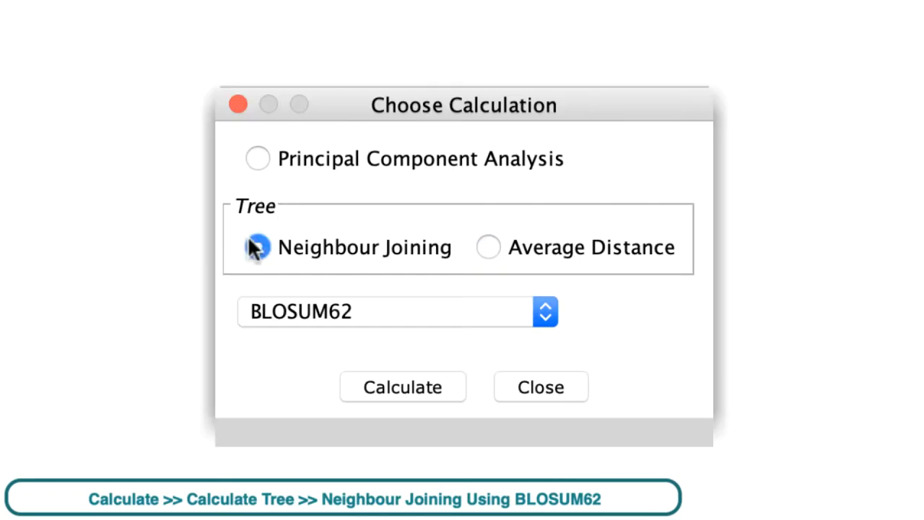
{"action": "left_click", "coordinate": [402, 386]}
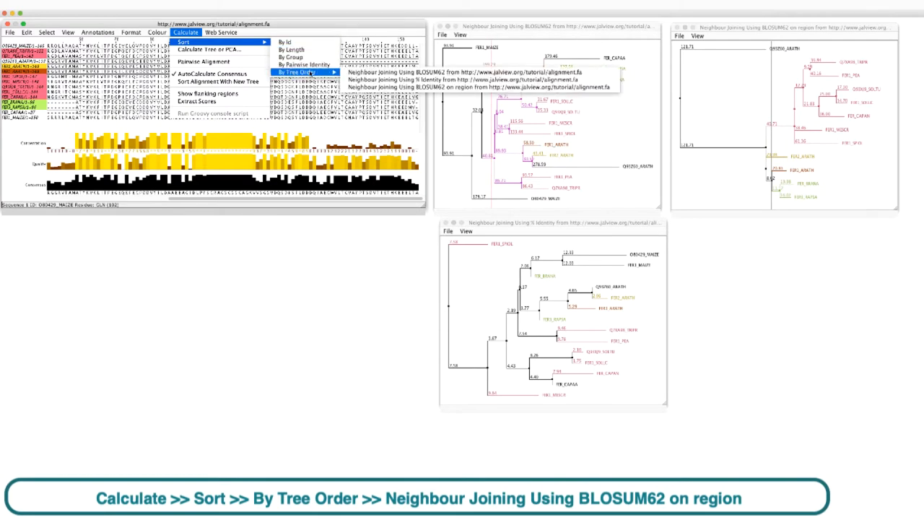
{"action": "left_click", "coordinate": [477, 87]}
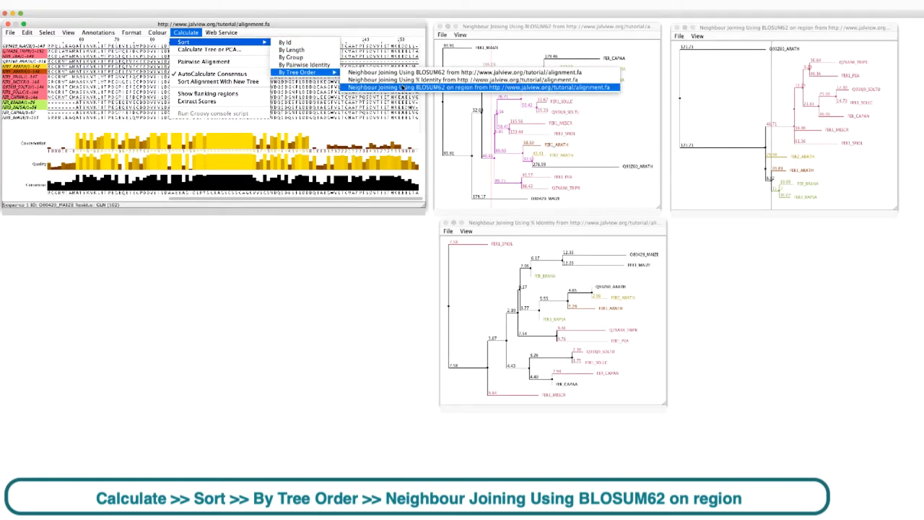
{"action": "left_click", "coordinate": [484, 87]}
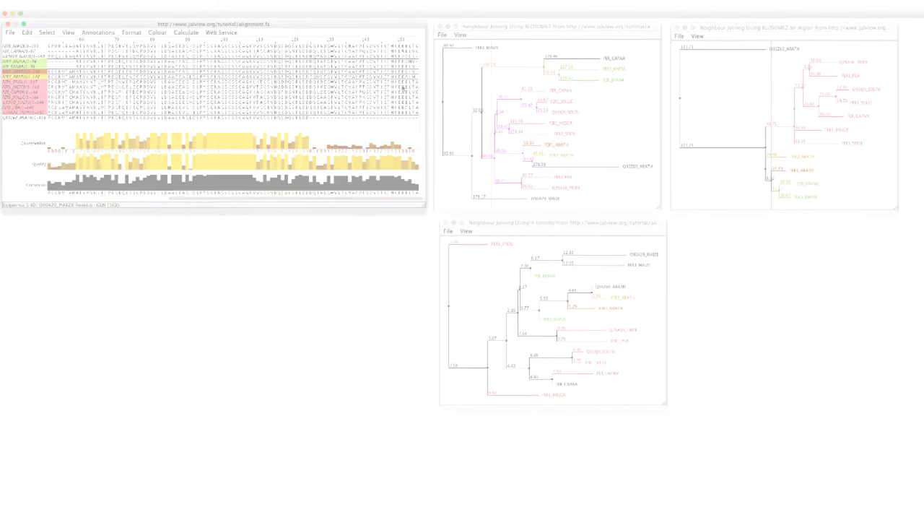
Set the percent-identity tree's label font style to bold.
{"action": "left_click", "coordinate": [265, 53]}
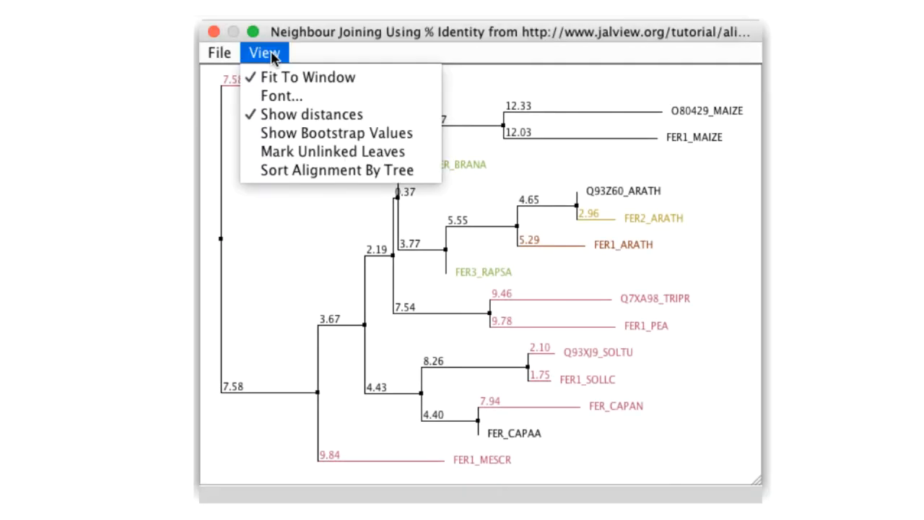
{"action": "left_click", "coordinate": [281, 96]}
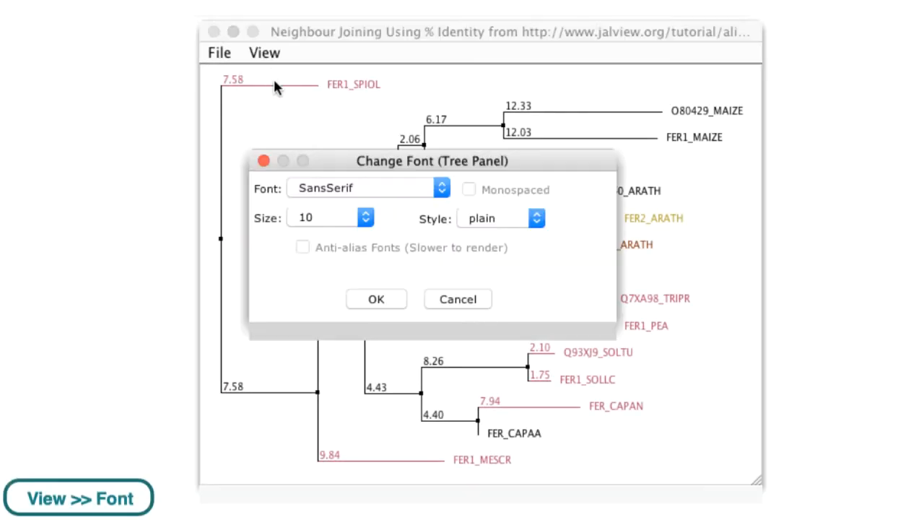
{"action": "left_click", "coordinate": [439, 188]}
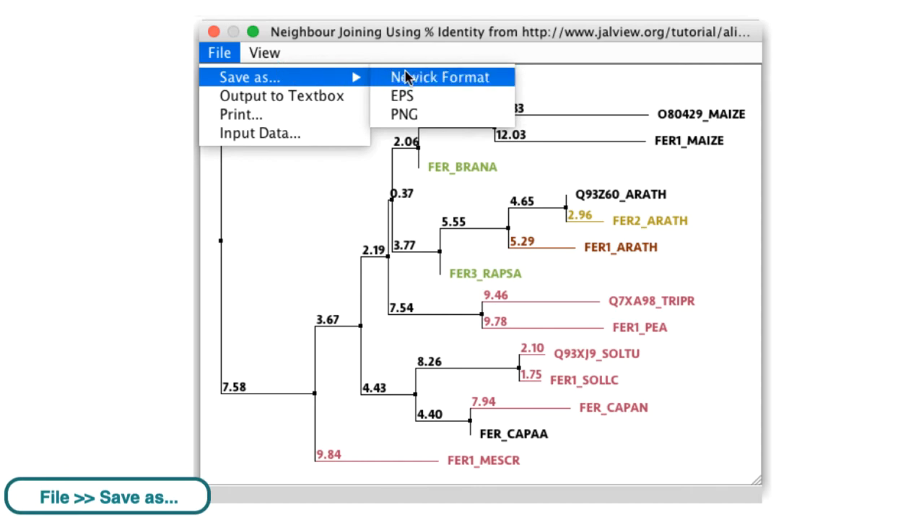
{"action": "mouse_move", "coordinate": [410, 114]}
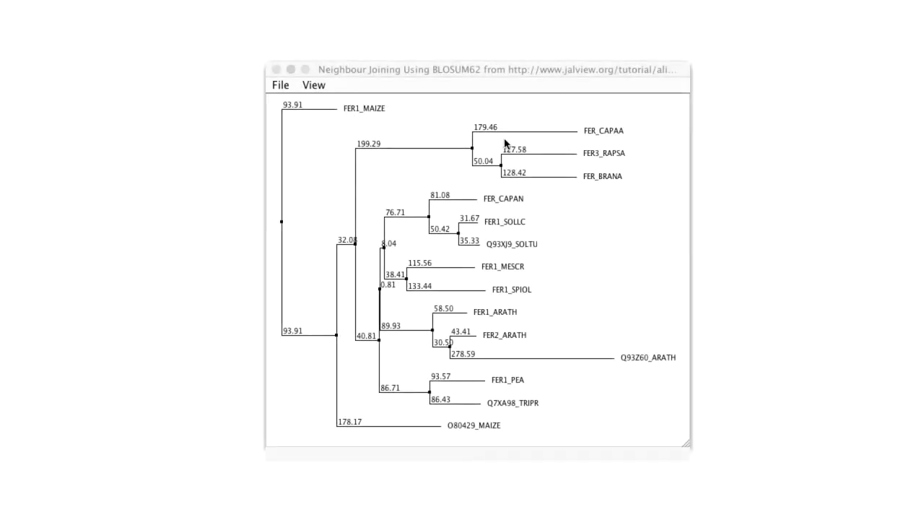
{"action": "mouse_move", "coordinate": [475, 153]}
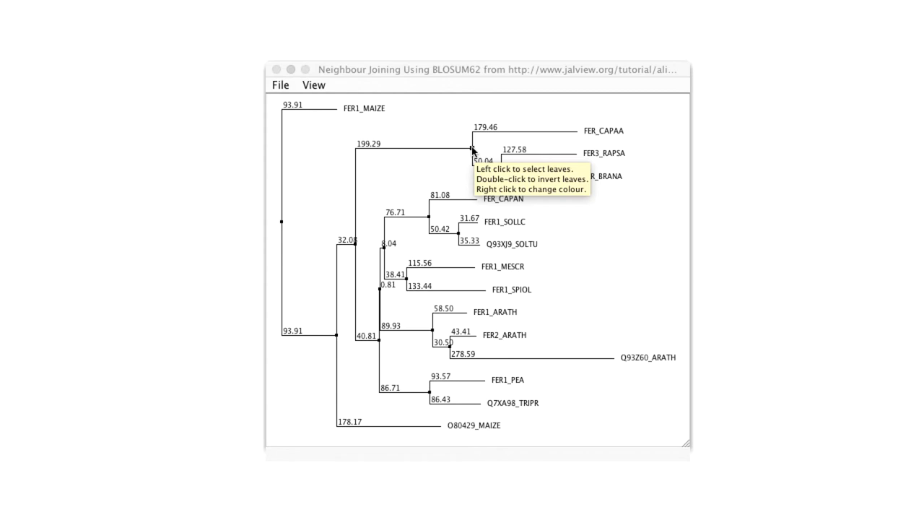
Colour the FER_CAPAA, FER3_RAPSA and FER_BRANA subtree light green.
{"action": "left_click", "coordinate": [473, 152]}
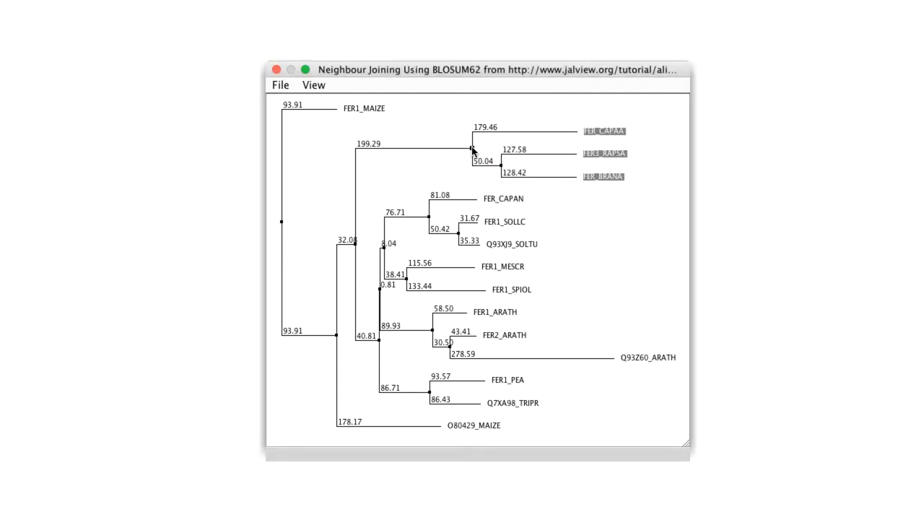
{"action": "left_click", "coordinate": [472, 148]}
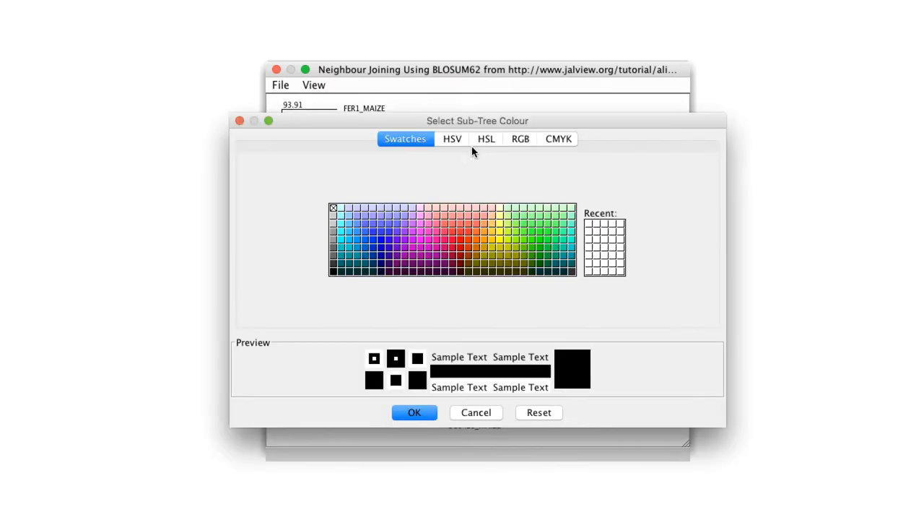
{"action": "left_click", "coordinate": [524, 219]}
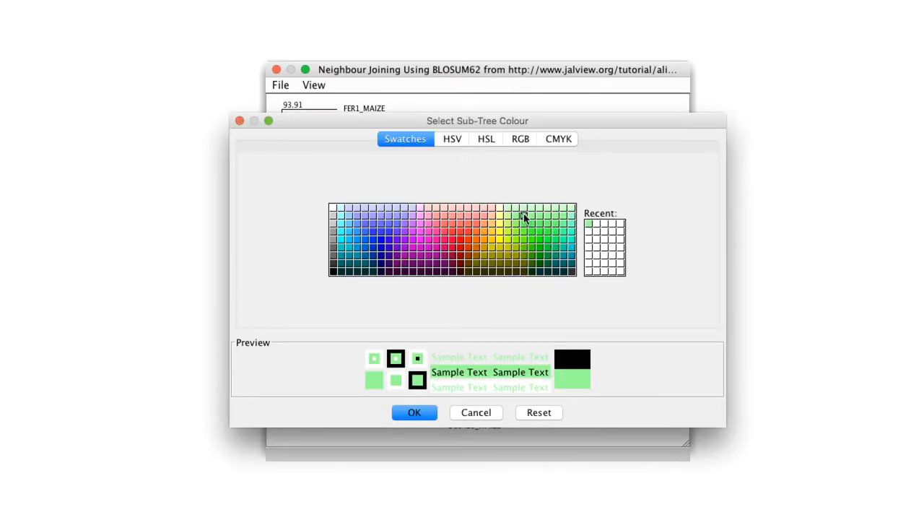
{"action": "left_click", "coordinate": [415, 412]}
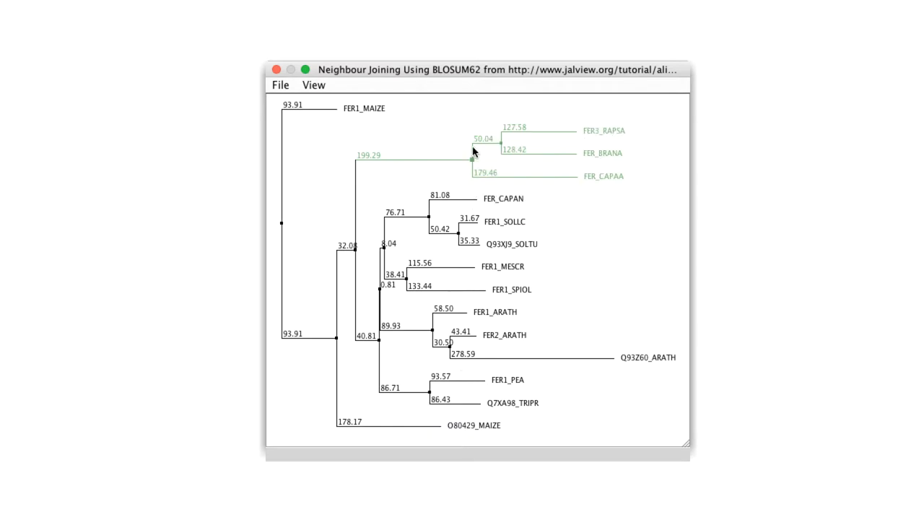
{"action": "mouse_move", "coordinate": [358, 109]}
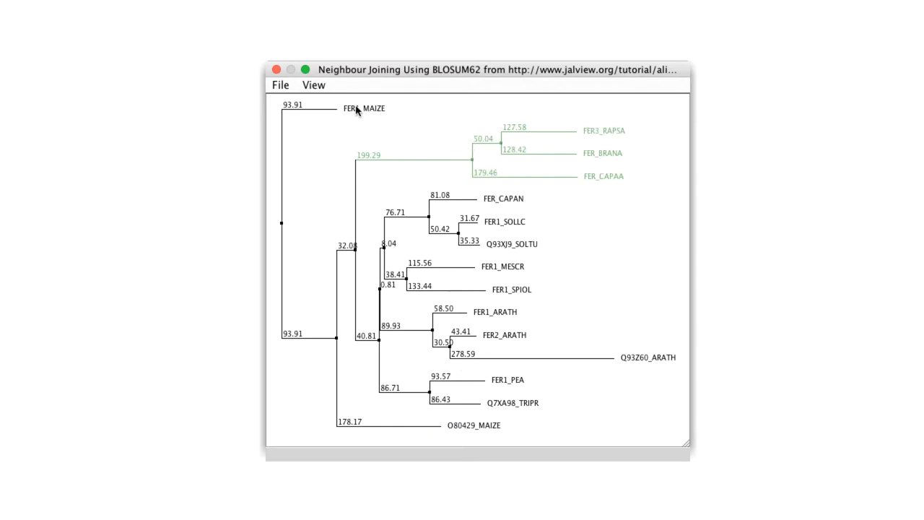
Turn off Show distances on the tree.
{"action": "left_click", "coordinate": [313, 84]}
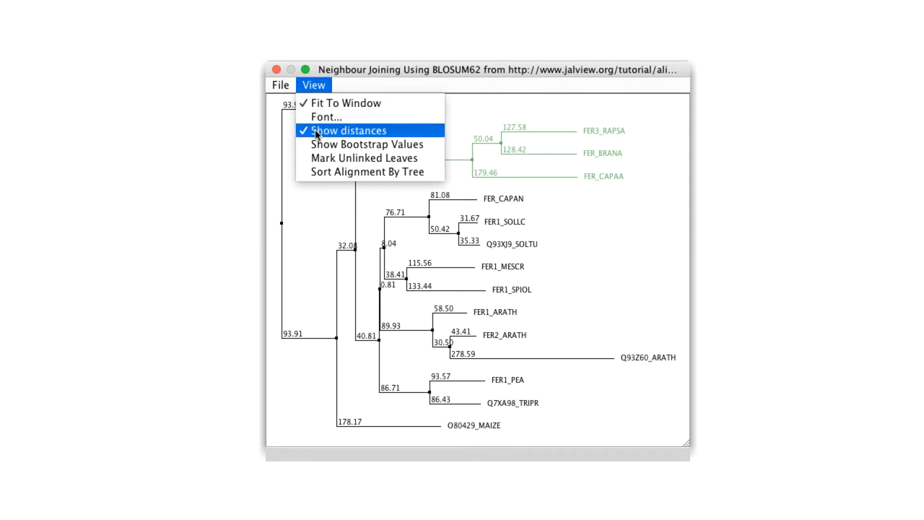
{"action": "left_click", "coordinate": [349, 130]}
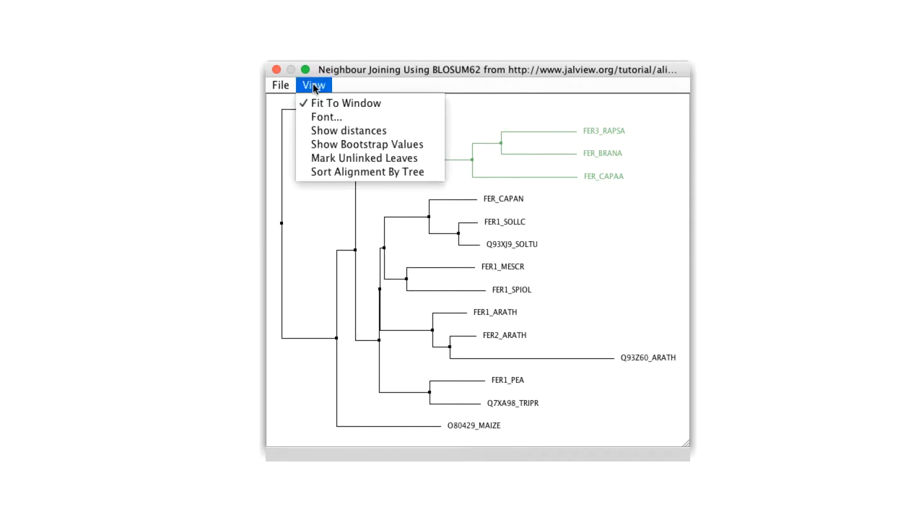
{"action": "left_click", "coordinate": [349, 130]}
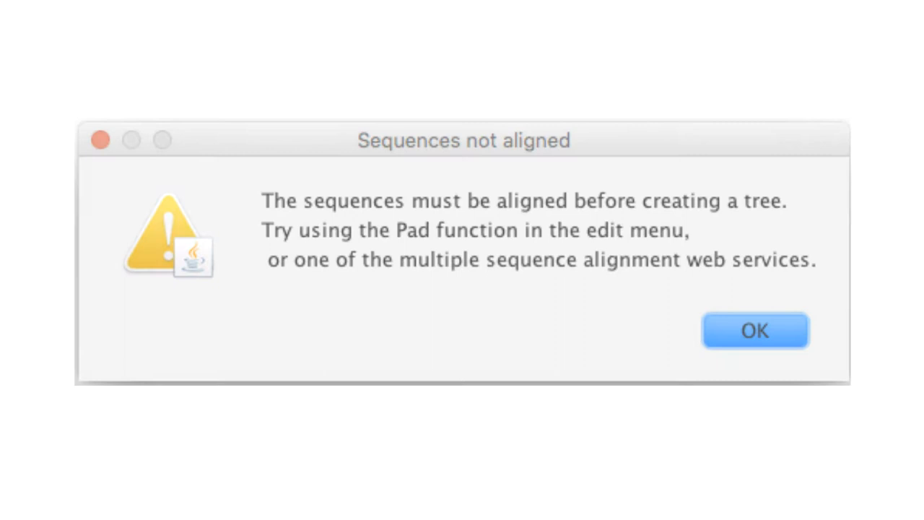
Dismiss the warning, calculate the BLOSUM62 tree and move it beside the alignment.
{"action": "left_click", "coordinate": [755, 330]}
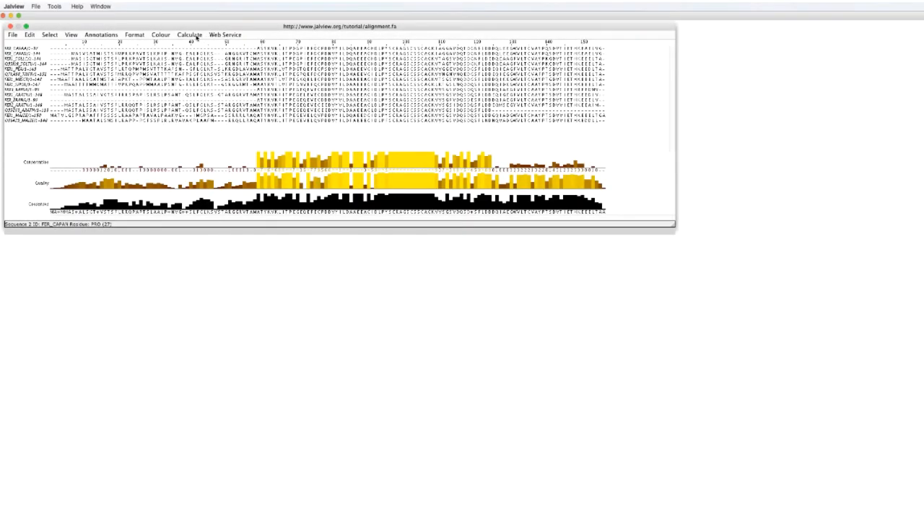
{"action": "left_click", "coordinate": [185, 33]}
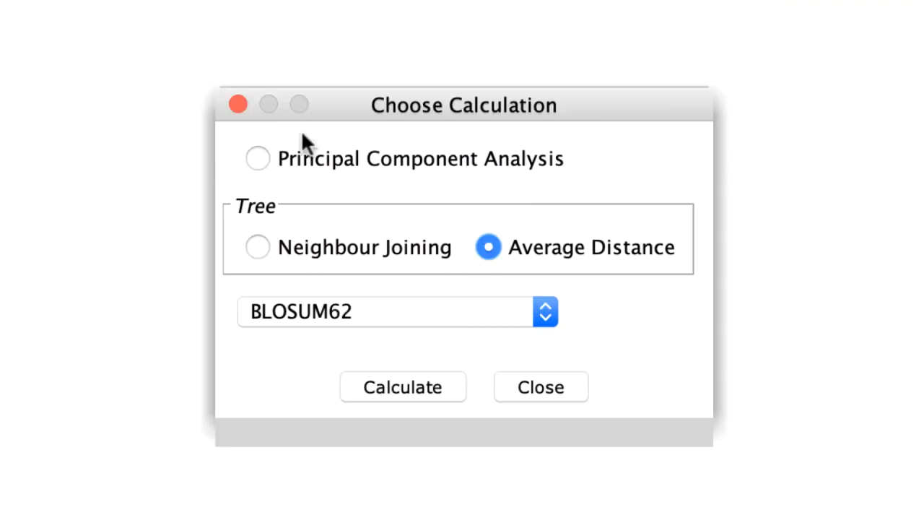
{"action": "left_click", "coordinate": [403, 386]}
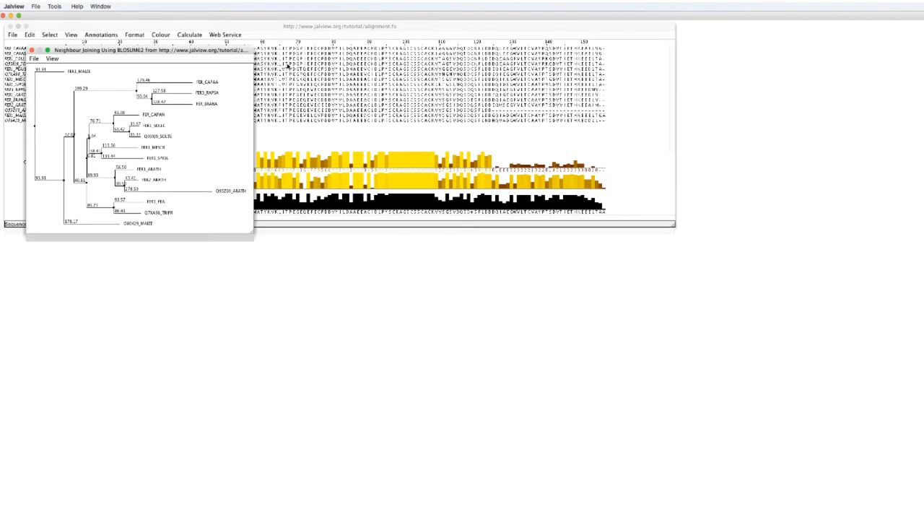
{"action": "left_click_drag", "start_coordinate": [144, 50], "coordinate": [805, 32]}
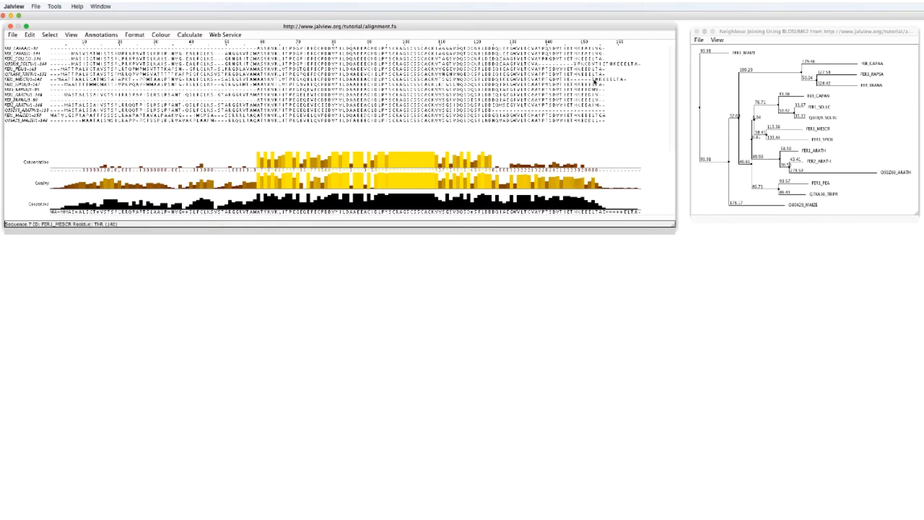
Retry calculating a tree and dismiss the sequences-not-aligned warning.
{"action": "left_click", "coordinate": [190, 33]}
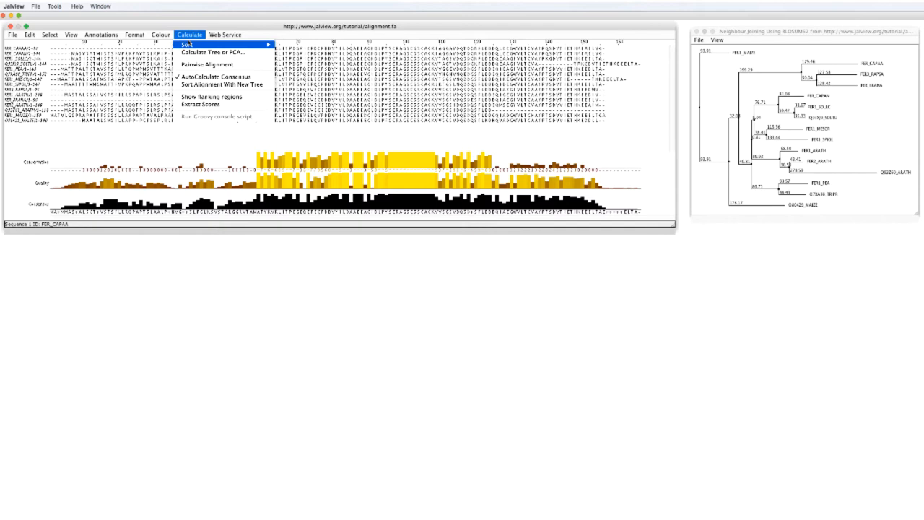
{"action": "left_click", "coordinate": [210, 52]}
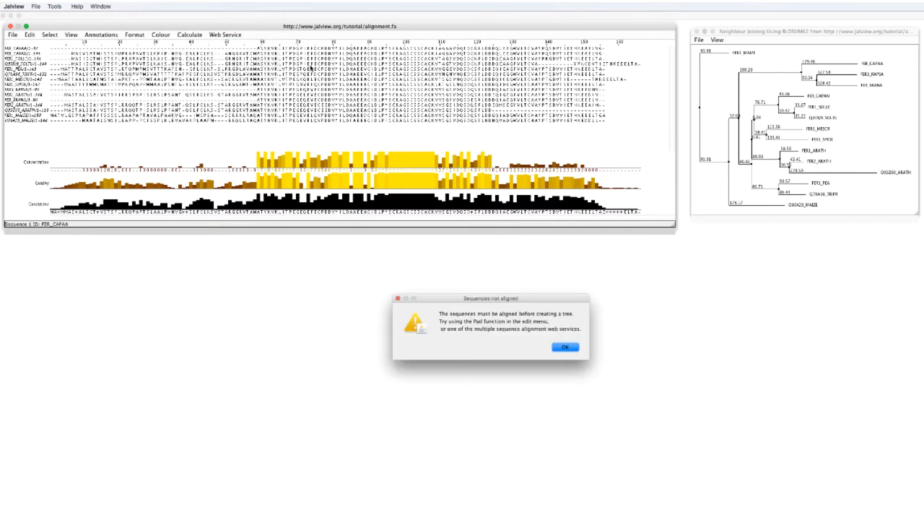
{"action": "mouse_move", "coordinate": [421, 186]}
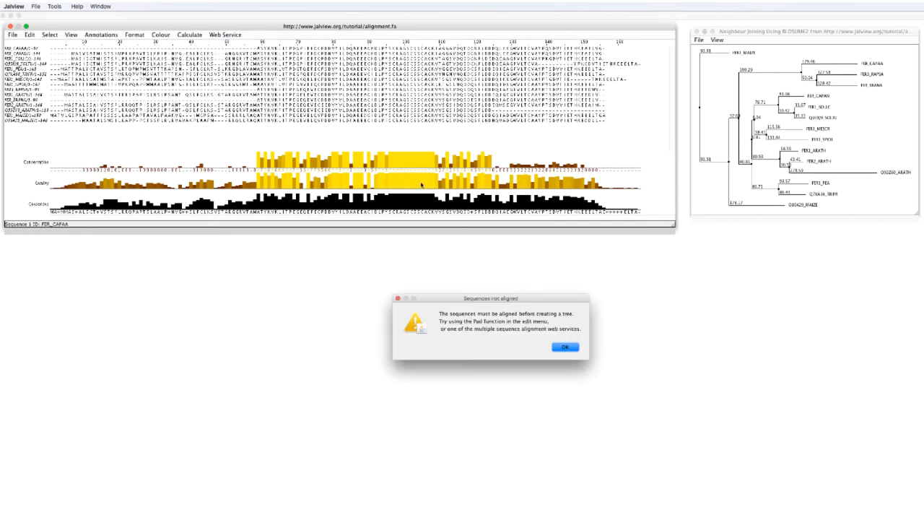
{"action": "left_click", "coordinate": [565, 347]}
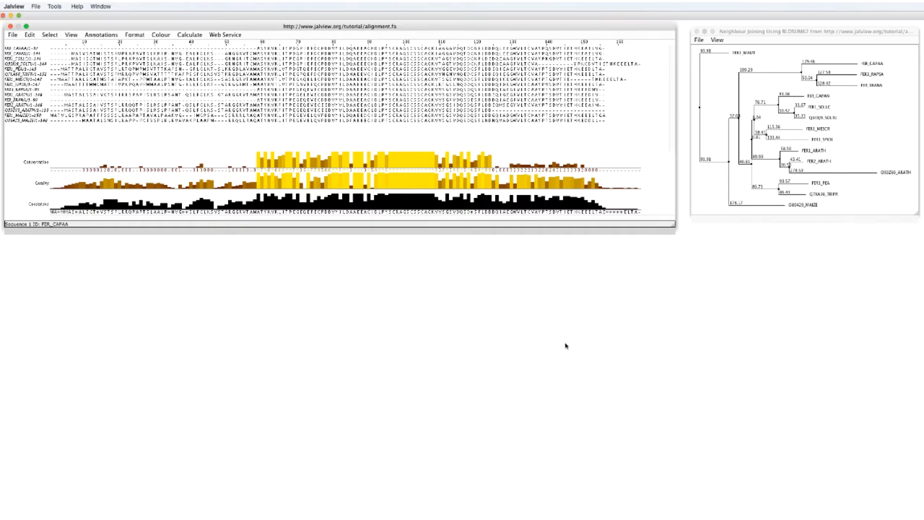
{"action": "left_click", "coordinate": [29, 34]}
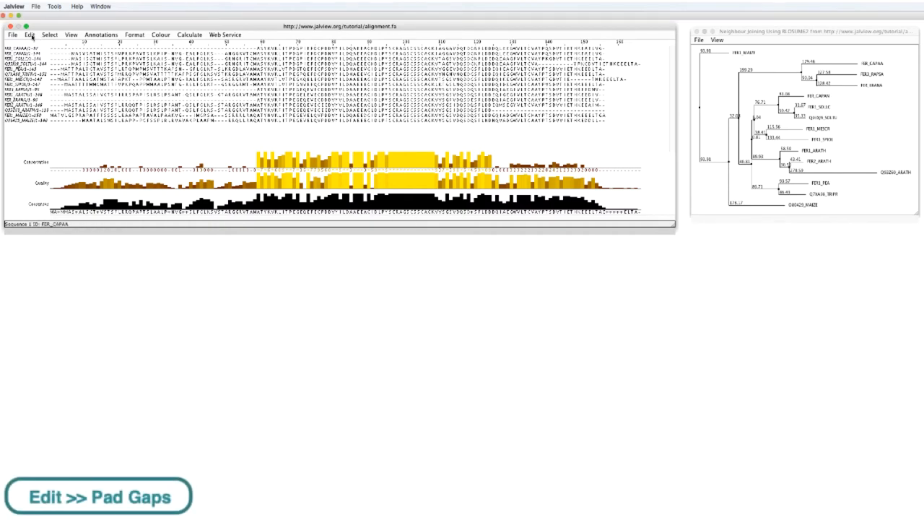
Apply Pad Gaps to the alignment and calculate a new Neighbour Joining tree.
{"action": "left_click", "coordinate": [31, 34]}
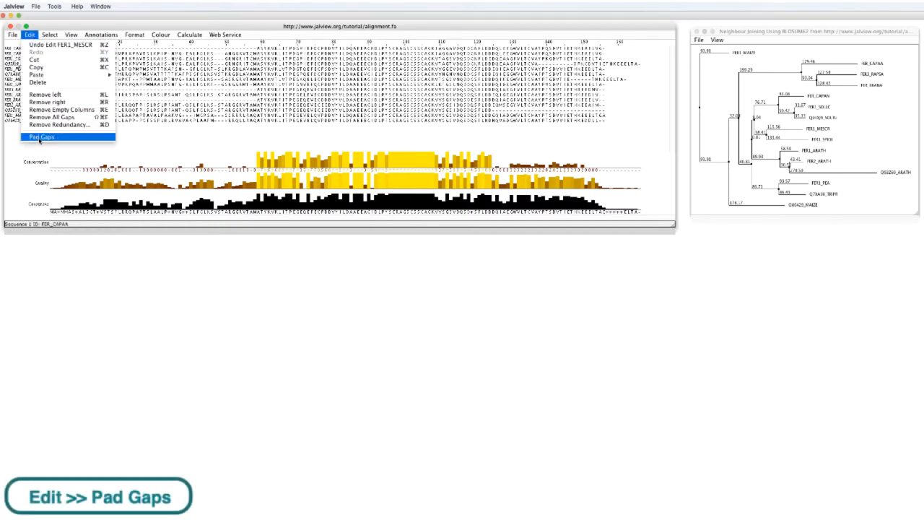
{"action": "left_click", "coordinate": [41, 136]}
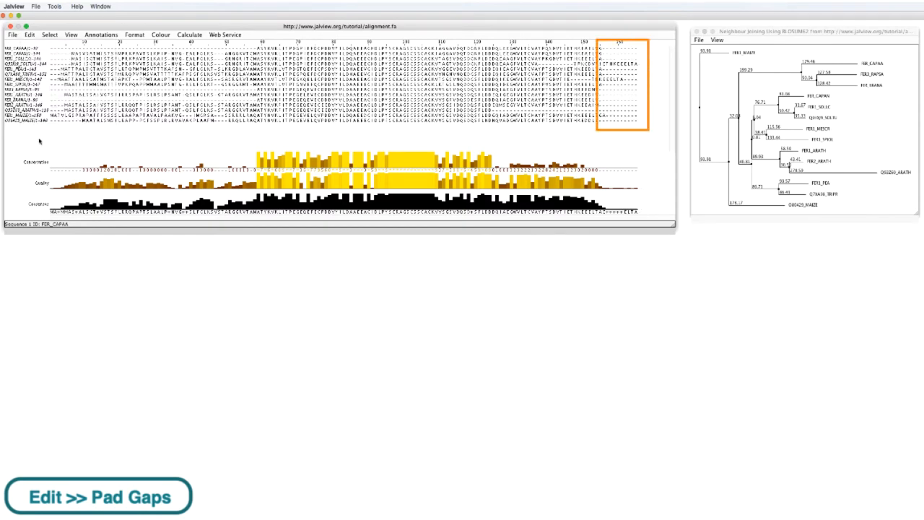
{"action": "left_click", "coordinate": [187, 33]}
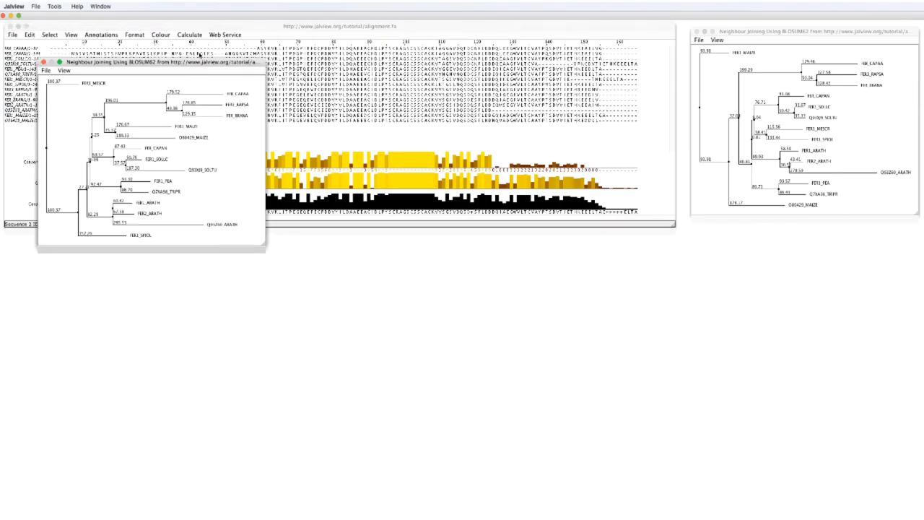
{"action": "left_click", "coordinate": [54, 13]}
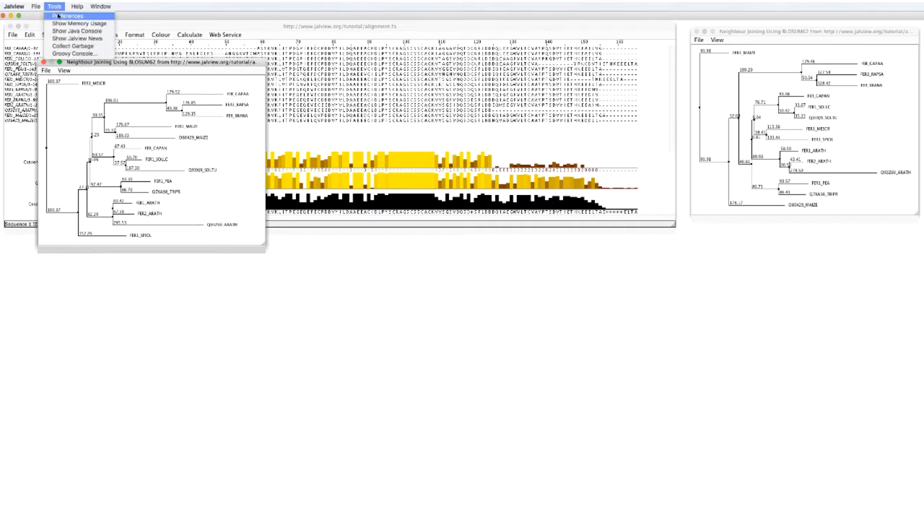
Enable Pad Gaps When Editing in the Editing preferences.
{"action": "left_click", "coordinate": [67, 17]}
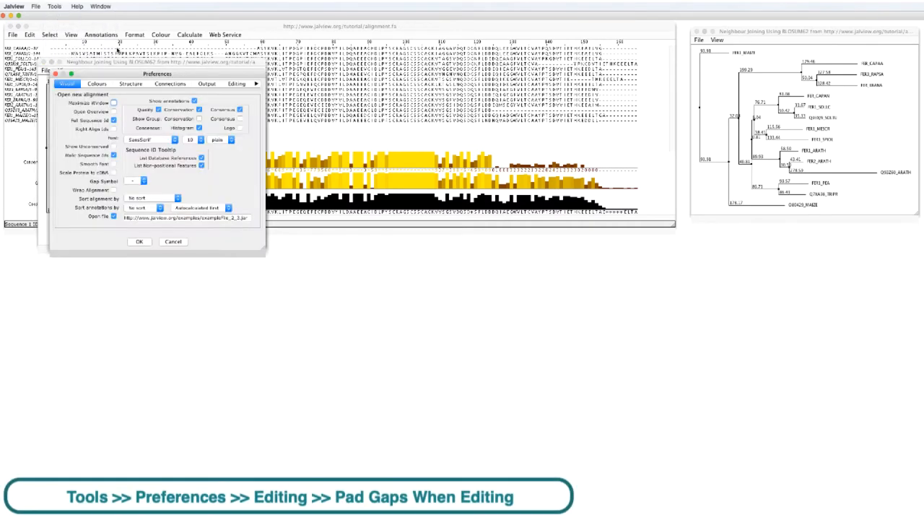
{"action": "left_click", "coordinate": [235, 84]}
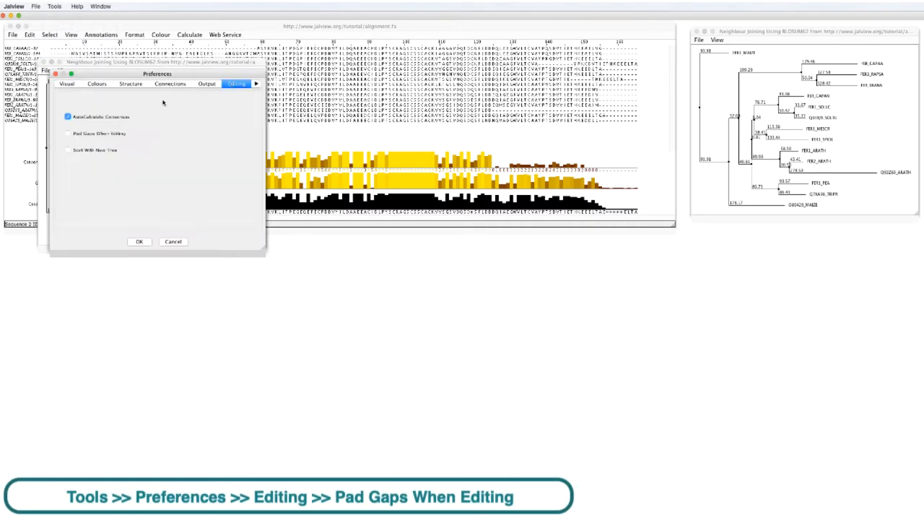
{"action": "left_click", "coordinate": [67, 133]}
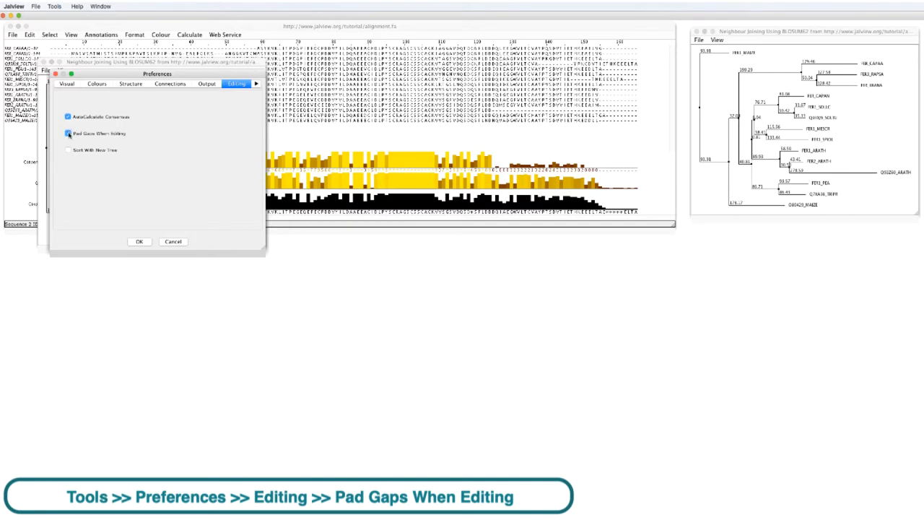
{"action": "left_click", "coordinate": [138, 241]}
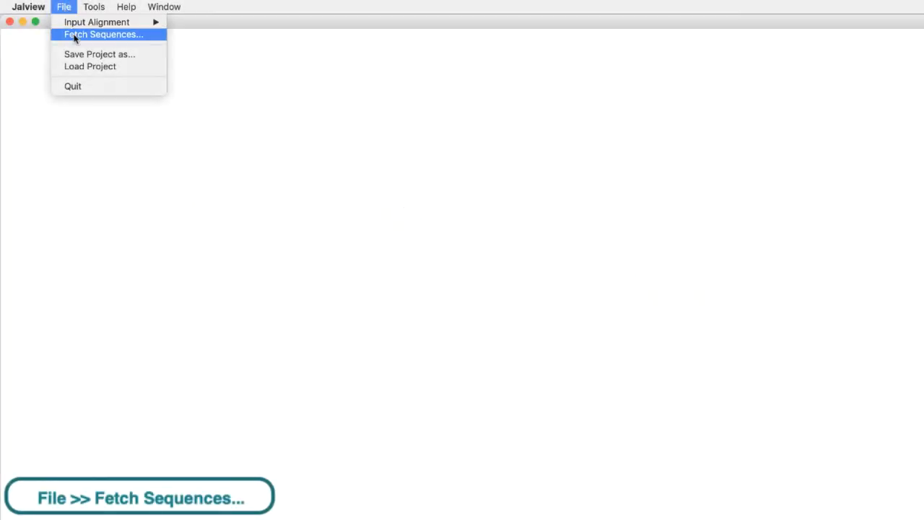
Fetch the PF03460 seed alignment from PFAM (Seed) into a new alignment window.
{"action": "left_click", "coordinate": [105, 35]}
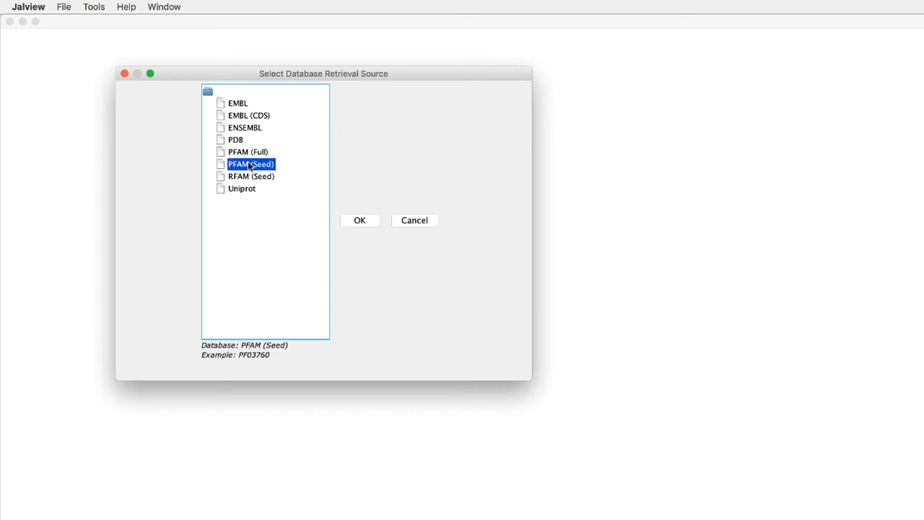
{"action": "left_click", "coordinate": [358, 220]}
{"action": "type", "text": "PF03460"}
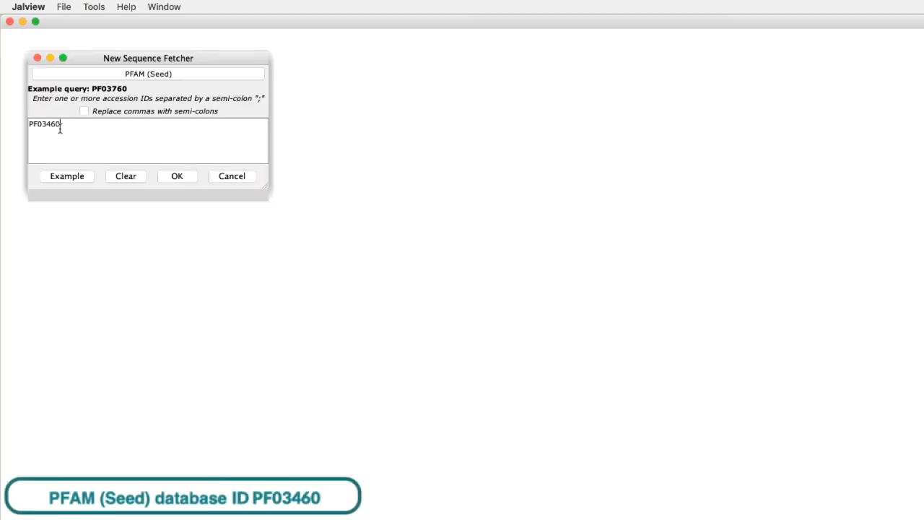
{"action": "left_click", "coordinate": [177, 177]}
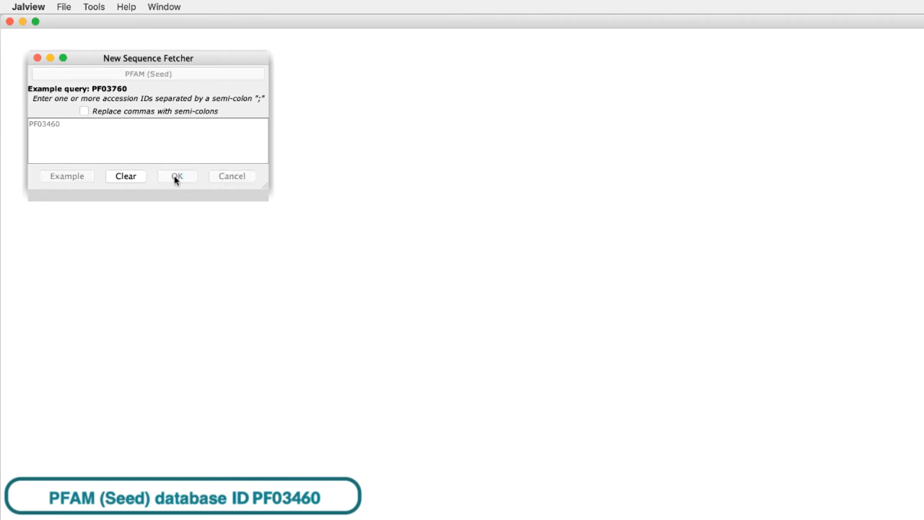
{"action": "left_click", "coordinate": [177, 175]}
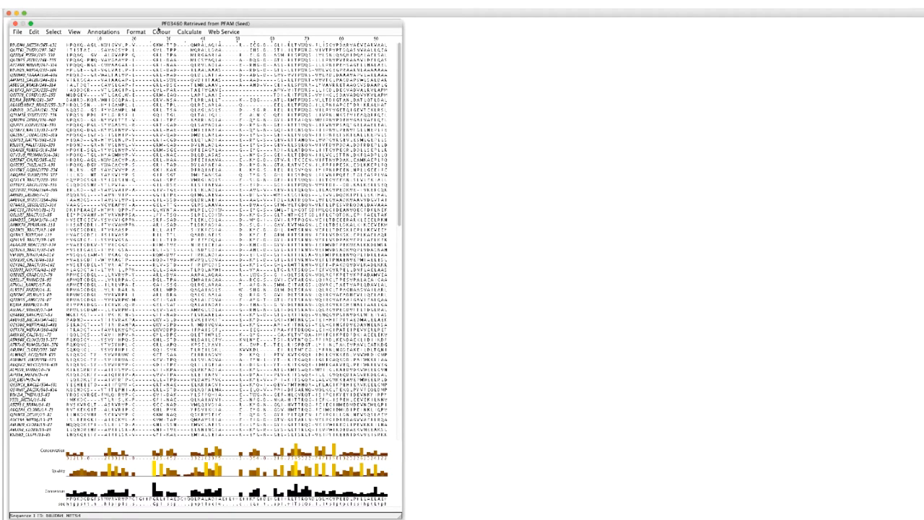
Shade the PF03460 colouring by conservation and build a BLOSUM62 neighbour-joining tree.
{"action": "left_click", "coordinate": [160, 31]}
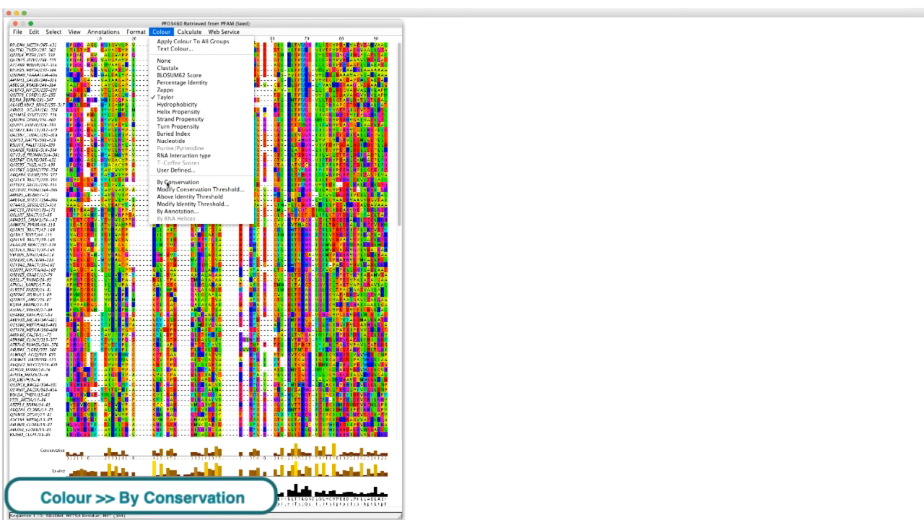
{"action": "left_click", "coordinate": [196, 189]}
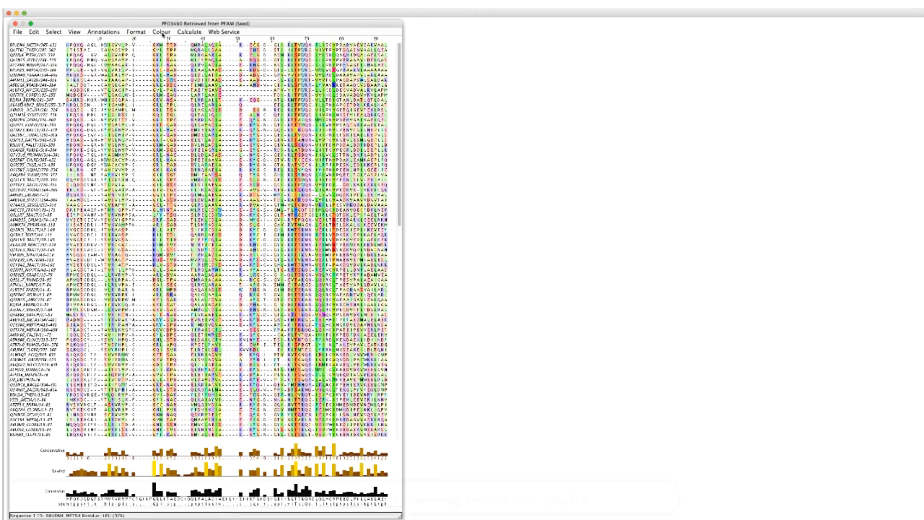
{"action": "left_click", "coordinate": [187, 31]}
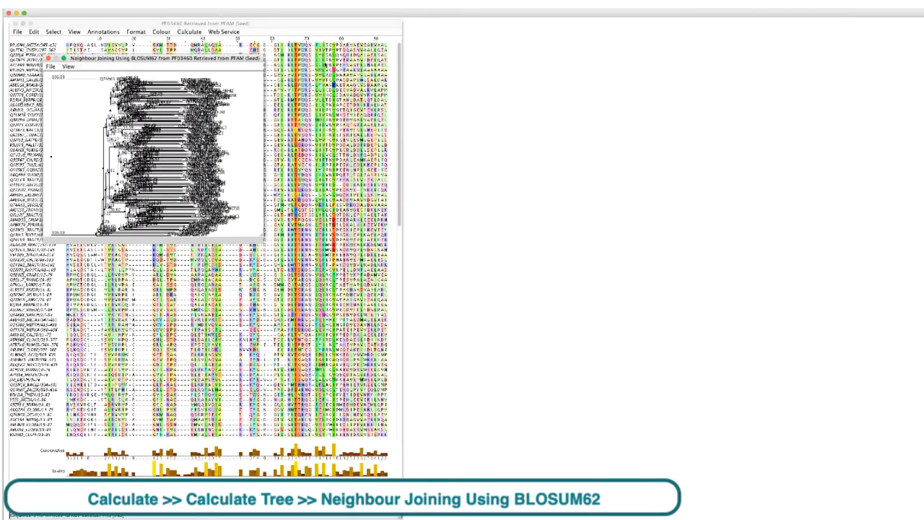
Place the BLOSUM62 tree window beside the alignment and sort sequences by tree order.
{"action": "left_click_drag", "start_coordinate": [155, 58], "coordinate": [525, 25]}
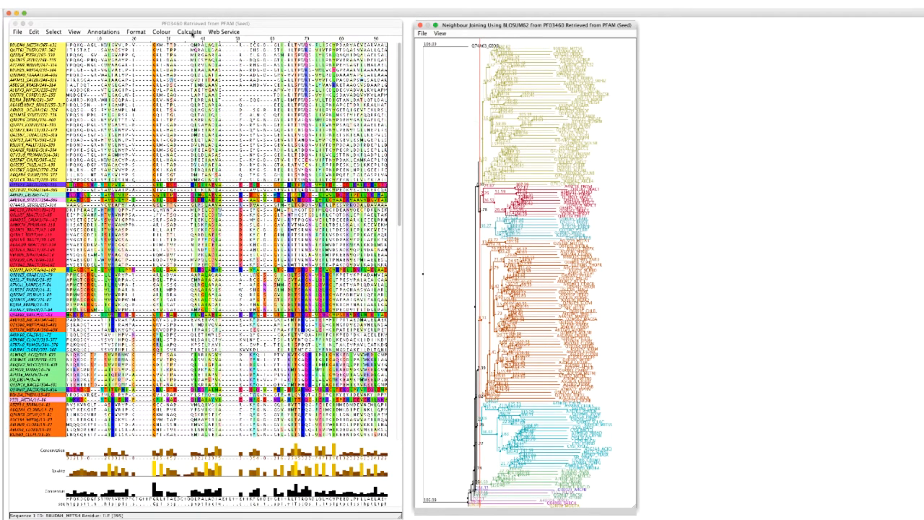
{"action": "left_click", "coordinate": [186, 30]}
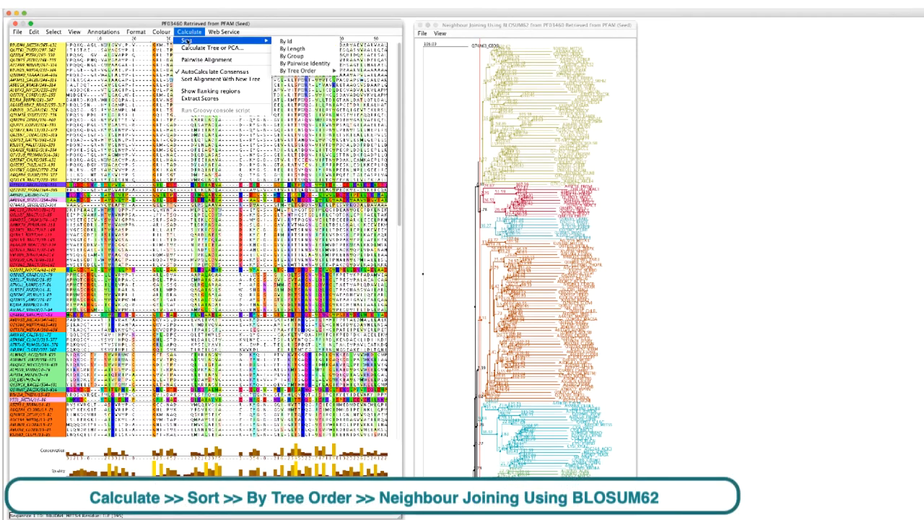
{"action": "mouse_move", "coordinate": [307, 71]}
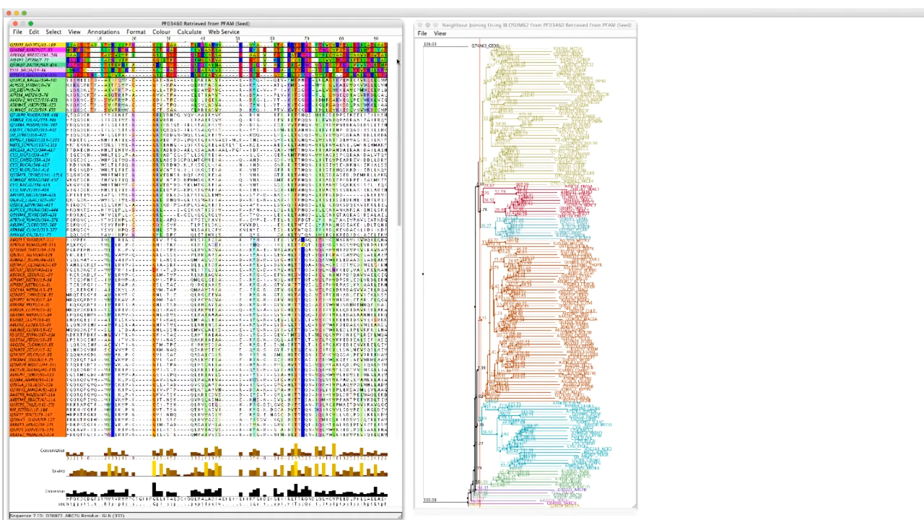
Recolour all residues and groups by BLOSUM62 score, then scroll down through the sequences.
{"action": "left_click", "coordinate": [159, 32]}
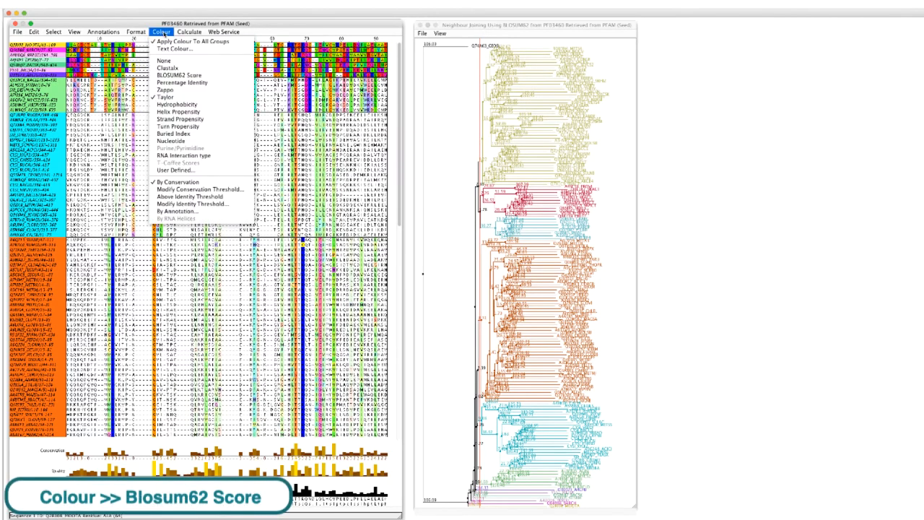
{"action": "mouse_move", "coordinate": [181, 74]}
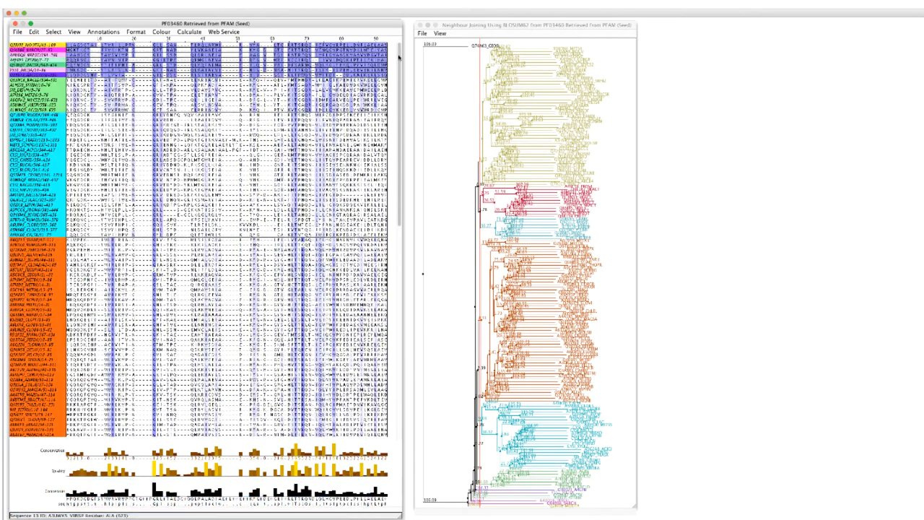
{"action": "scroll", "scroll_direction": "down", "scroll_amount": 3}
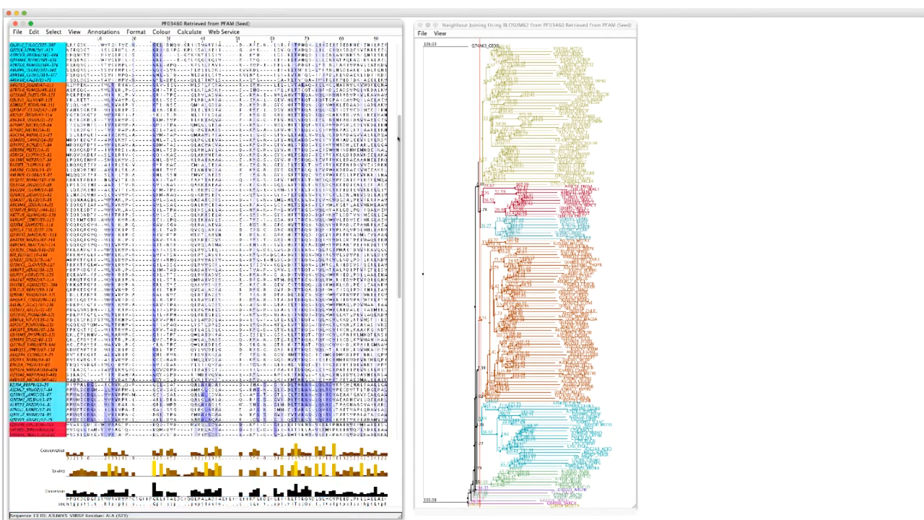
{"action": "scroll", "scroll_direction": "down", "scroll_amount": 3}
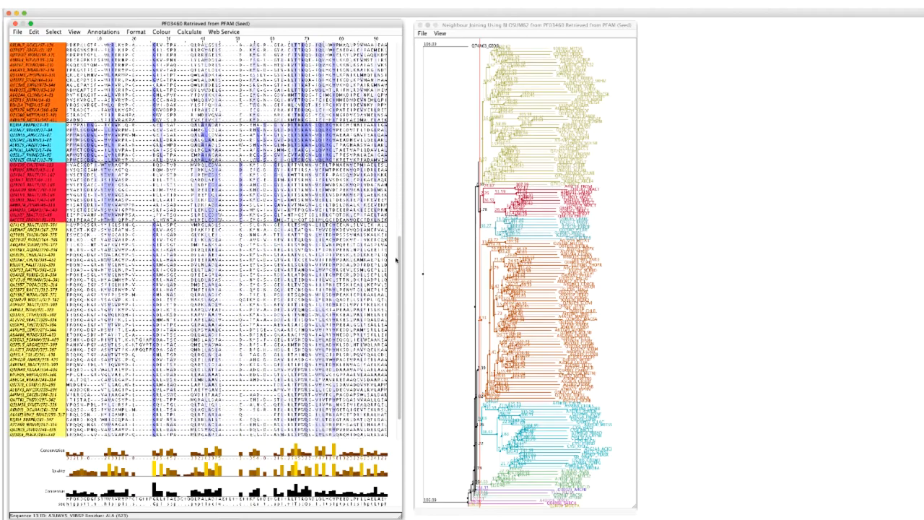
{"action": "scroll", "scroll_direction": "down", "scroll_amount": 3}
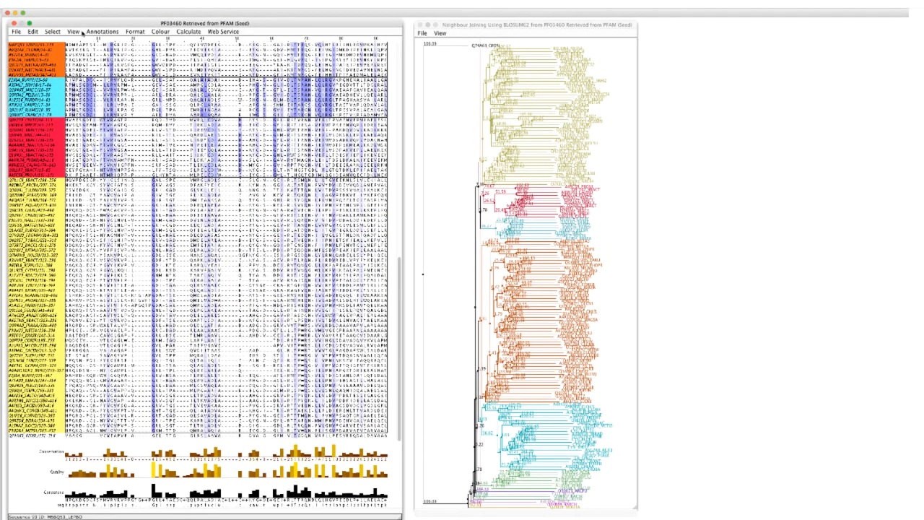
Create a second view, group sequences by the chosen column's residues, and colour by BLOSUM62 Score.
{"action": "left_click", "coordinate": [75, 32]}
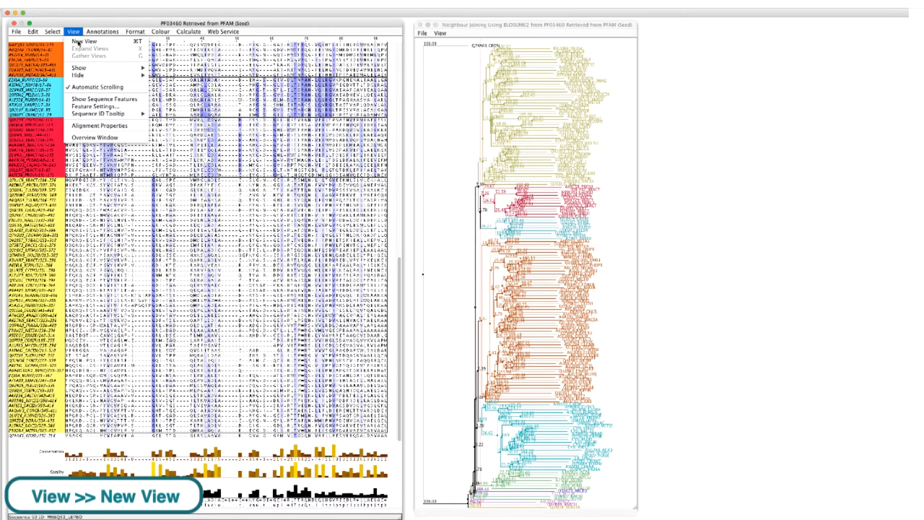
{"action": "left_click", "coordinate": [73, 42]}
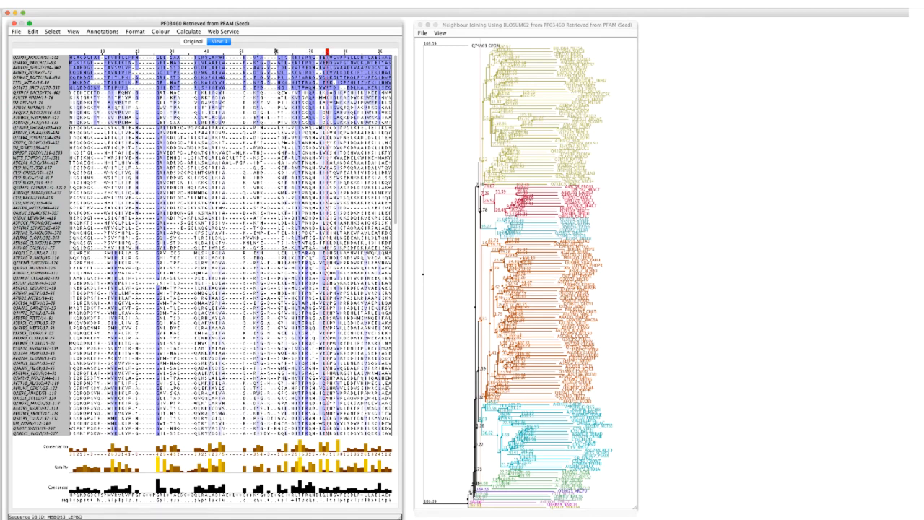
{"action": "left_click", "coordinate": [56, 34]}
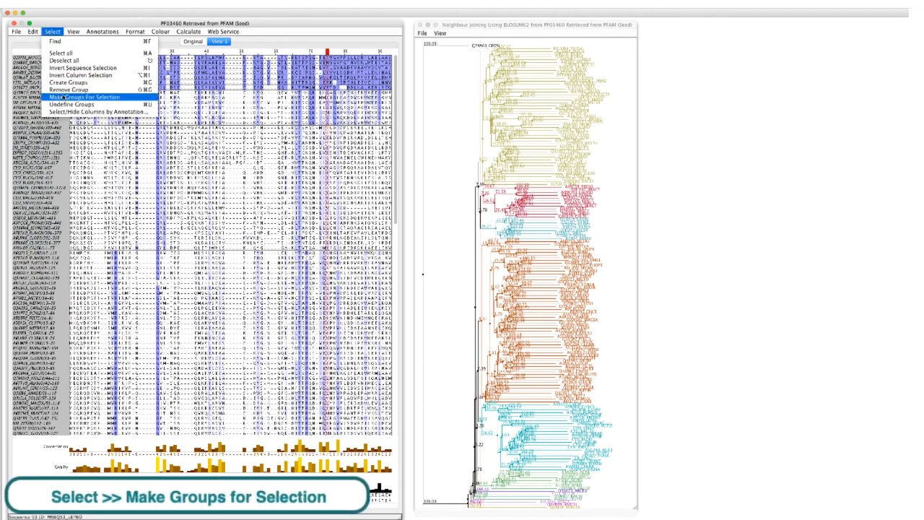
{"action": "left_click", "coordinate": [78, 94]}
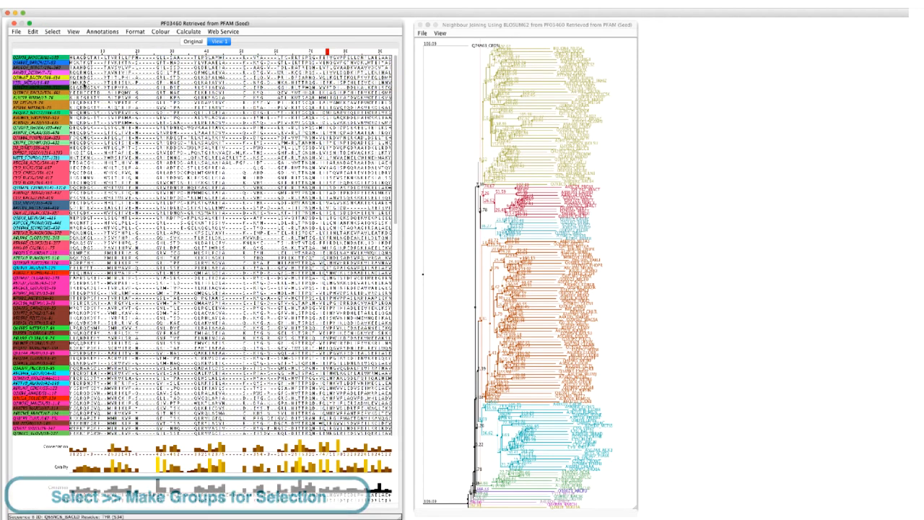
{"action": "left_click", "coordinate": [161, 31]}
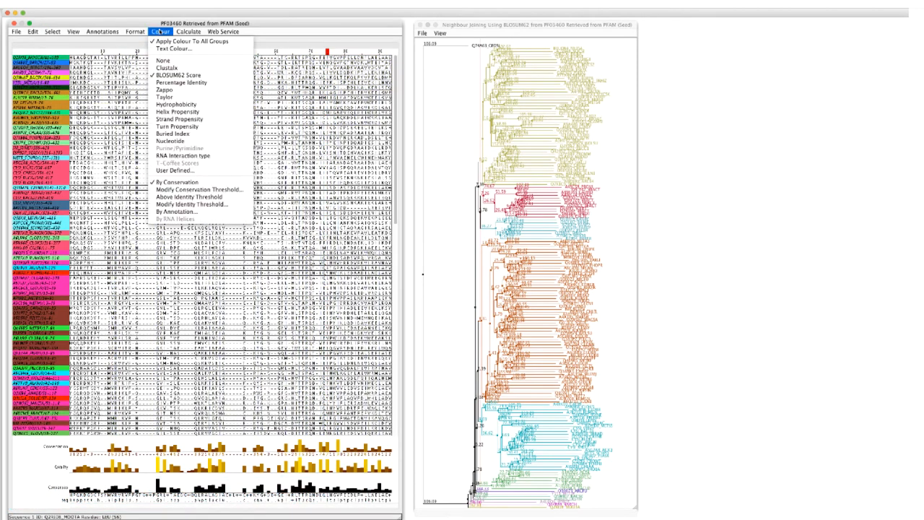
{"action": "left_click", "coordinate": [159, 75]}
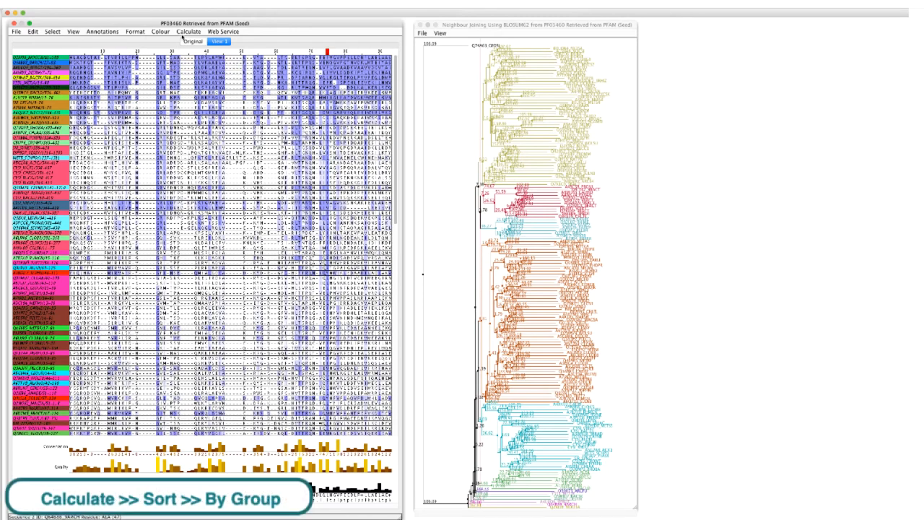
Reorder the PF03460 sequences by group so each group's members are adjacent.
{"action": "left_click", "coordinate": [182, 31]}
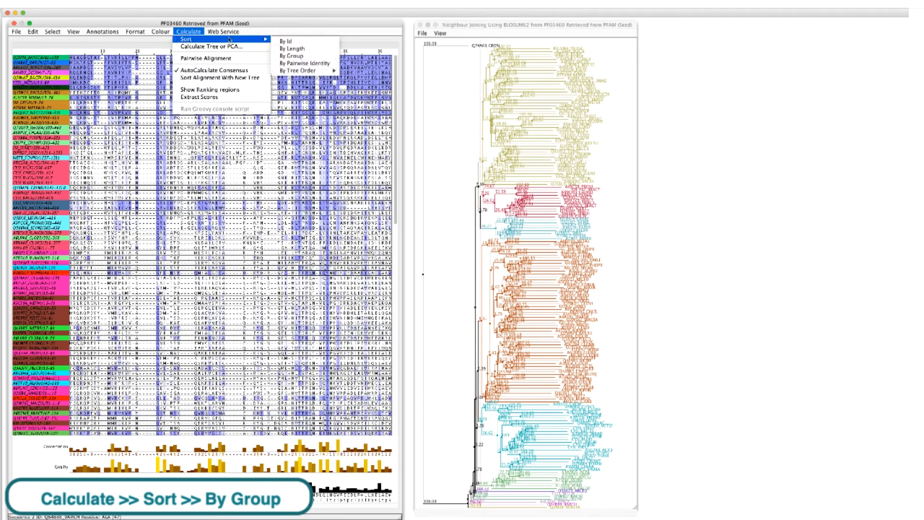
{"action": "left_click", "coordinate": [289, 56]}
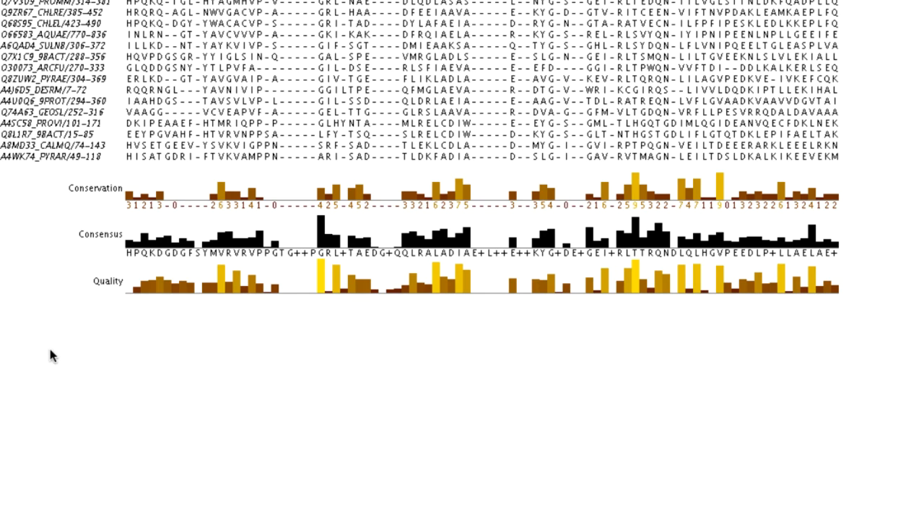
Switch the Consensus annotation row to display a sequence logo.
{"action": "right_click", "coordinate": [93, 238]}
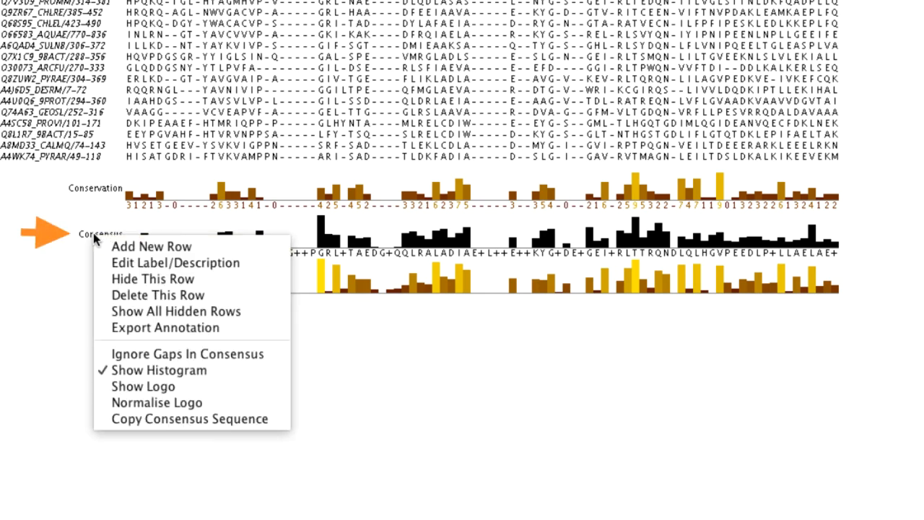
{"action": "mouse_move", "coordinate": [143, 386]}
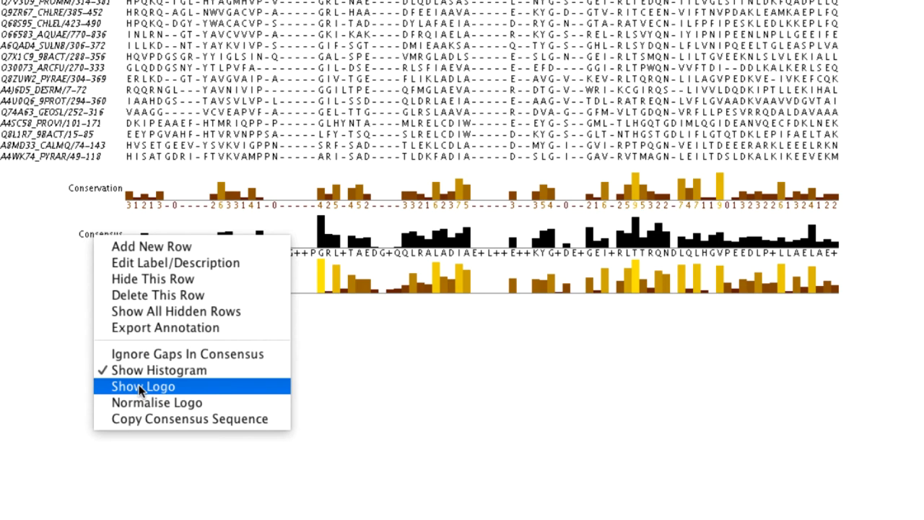
{"action": "left_click", "coordinate": [143, 386]}
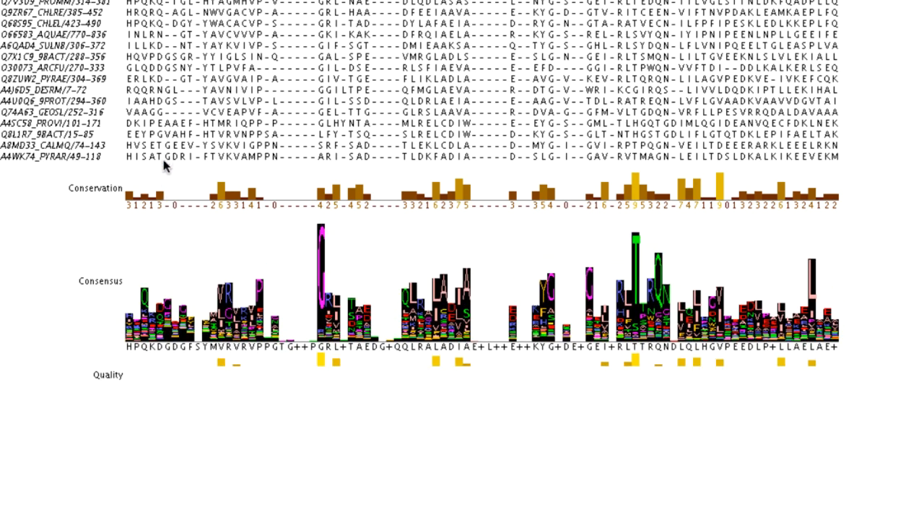
{"action": "mouse_move", "coordinate": [153, 294]}
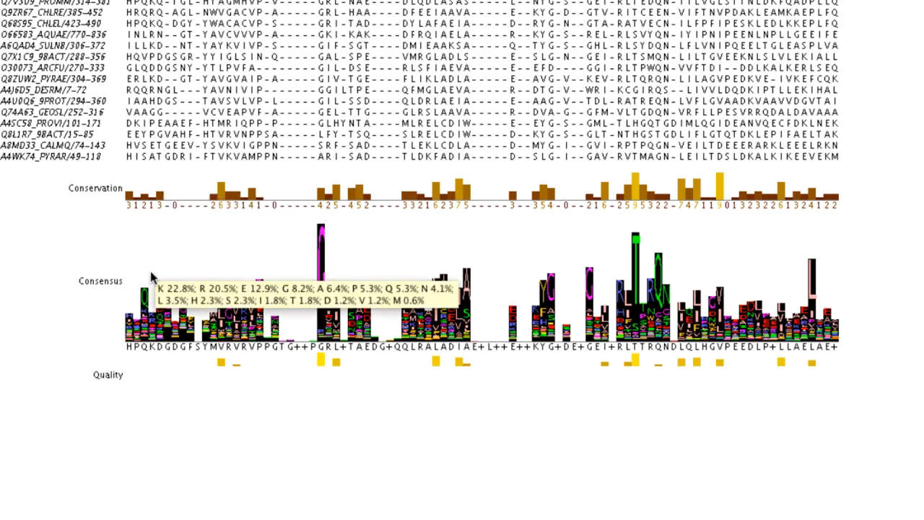